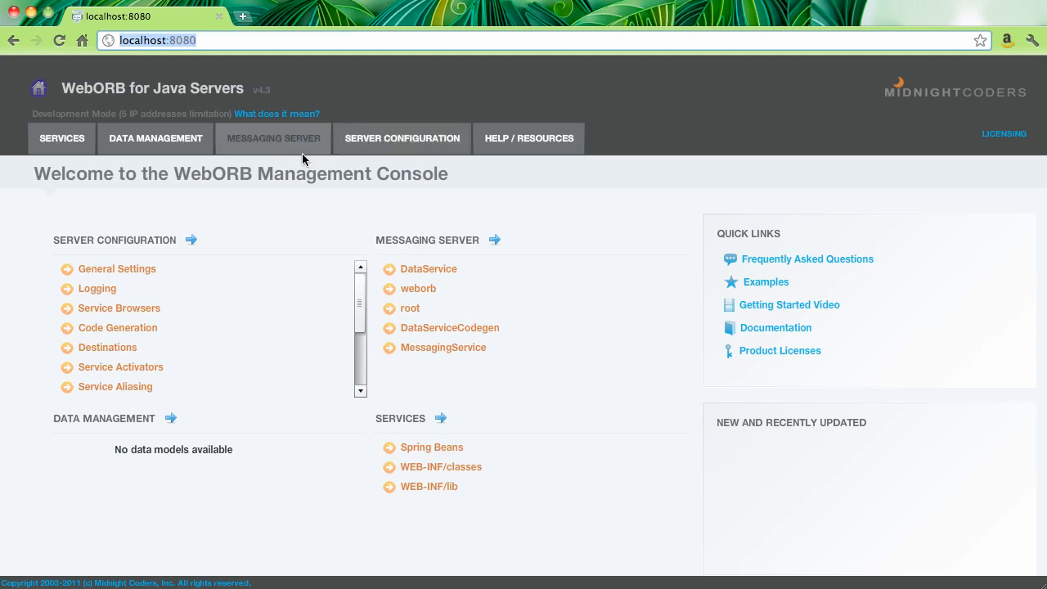
# Select the weborb application under Messaging Server to show its traffic summary
pyautogui.click(272, 137)
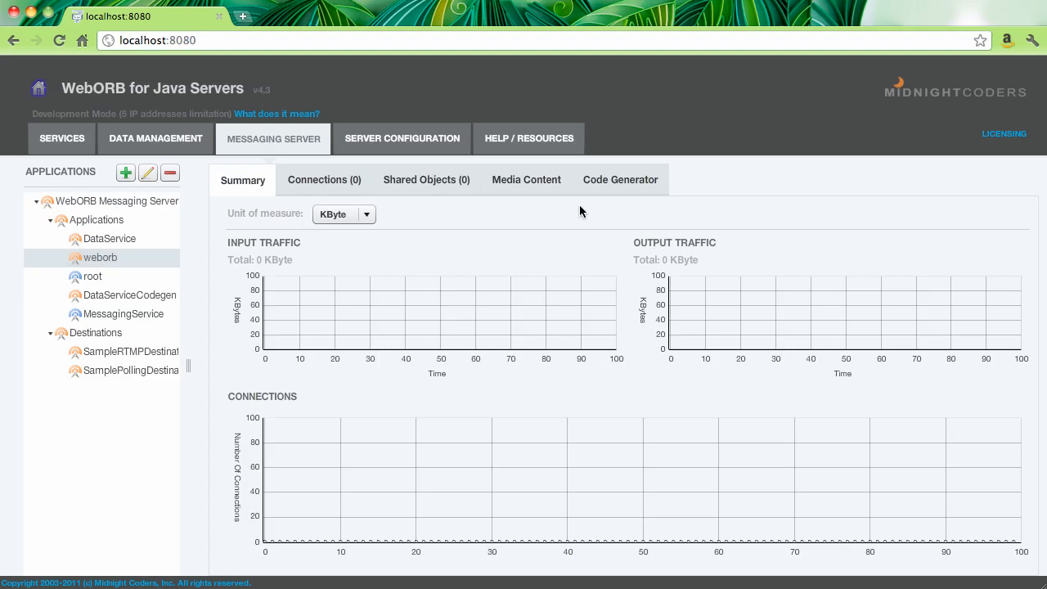
pyautogui.moveTo(358, 296)
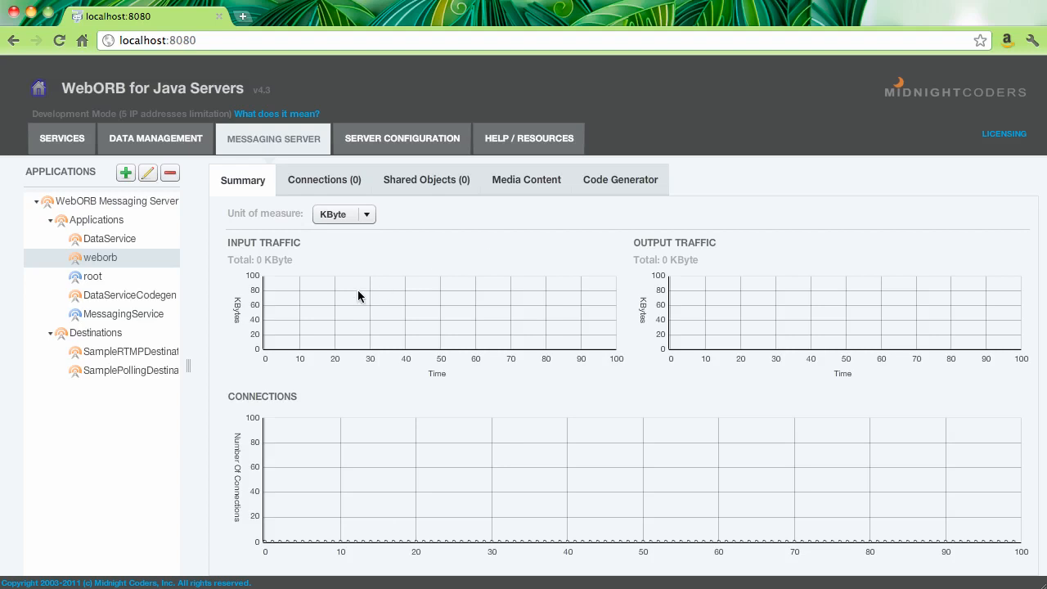
pyautogui.click(98, 257)
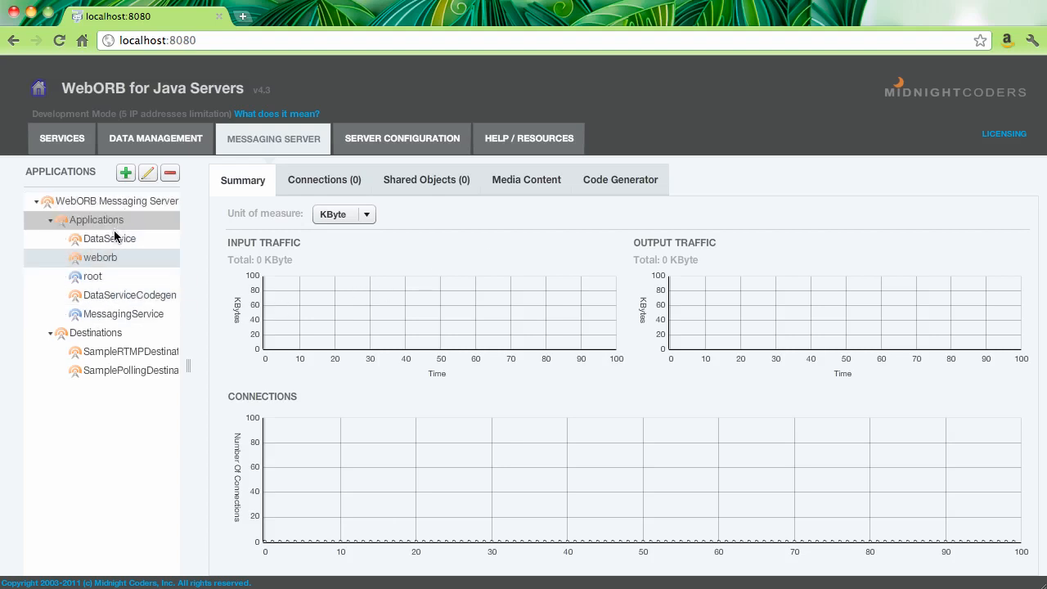
pyautogui.moveTo(620, 180)
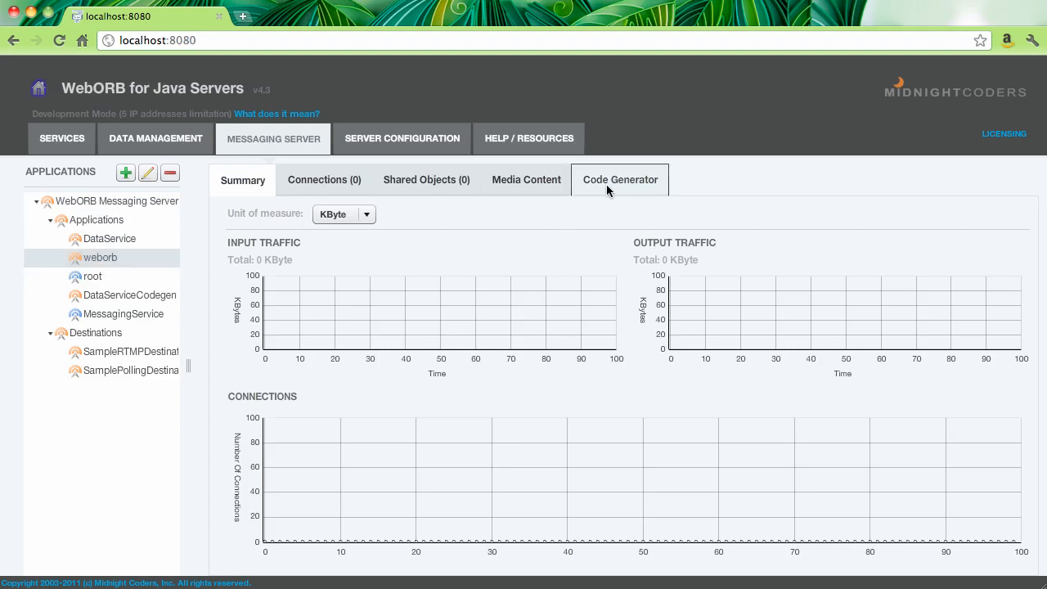
pyautogui.moveTo(500, 239)
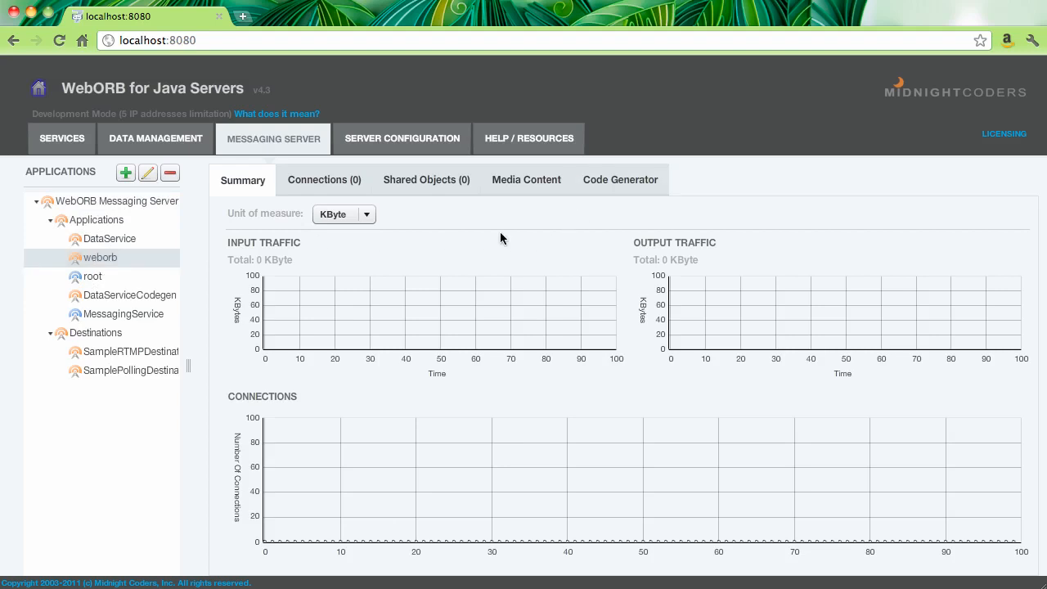
# In Code Generator for weborb, keep Flex Application and enable Video Broadcast
pyautogui.click(619, 180)
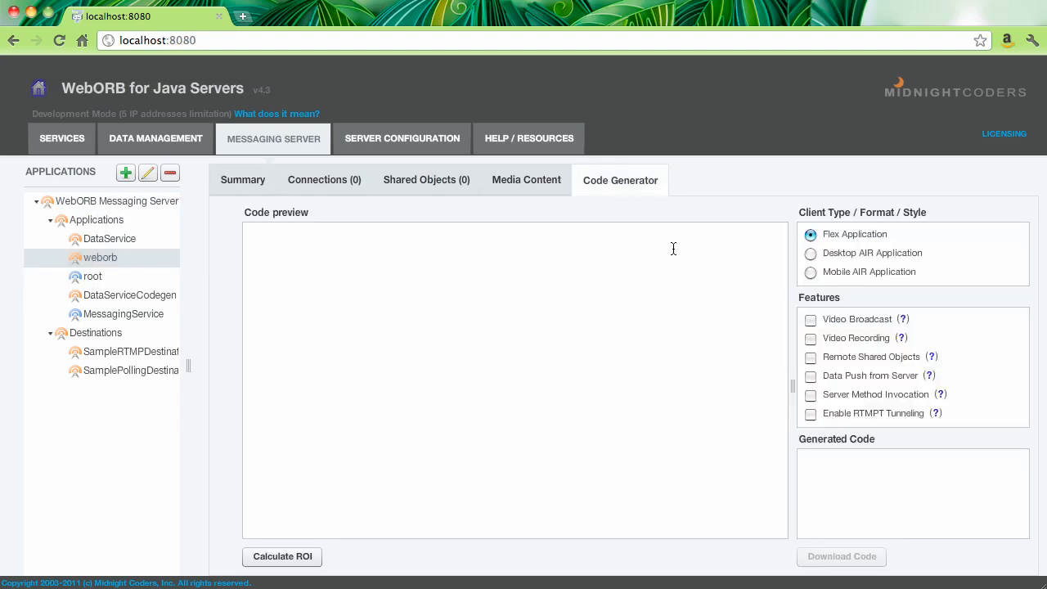
pyautogui.moveTo(833, 275)
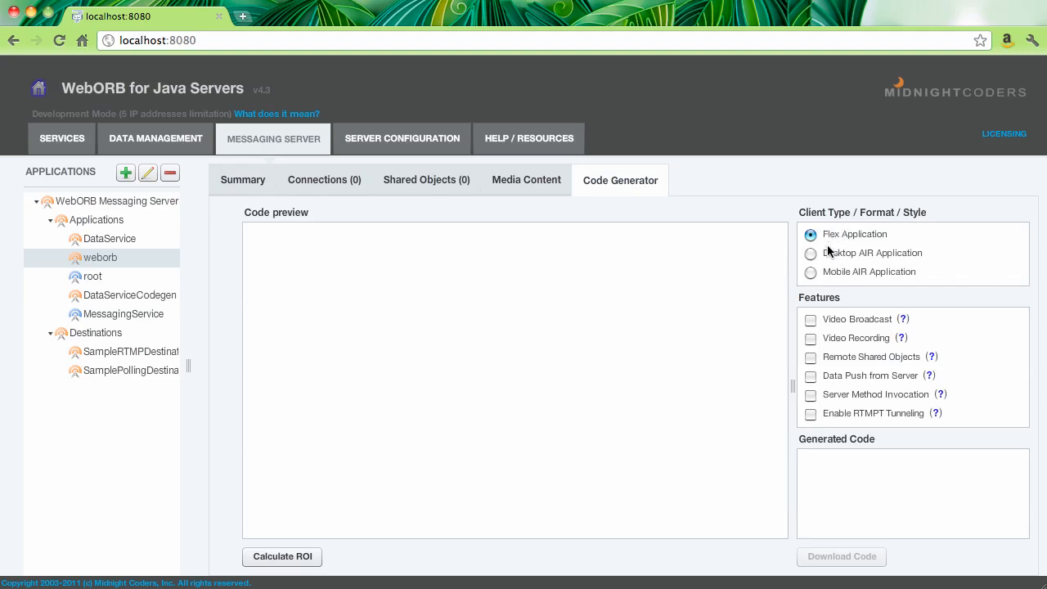
pyautogui.moveTo(823, 300)
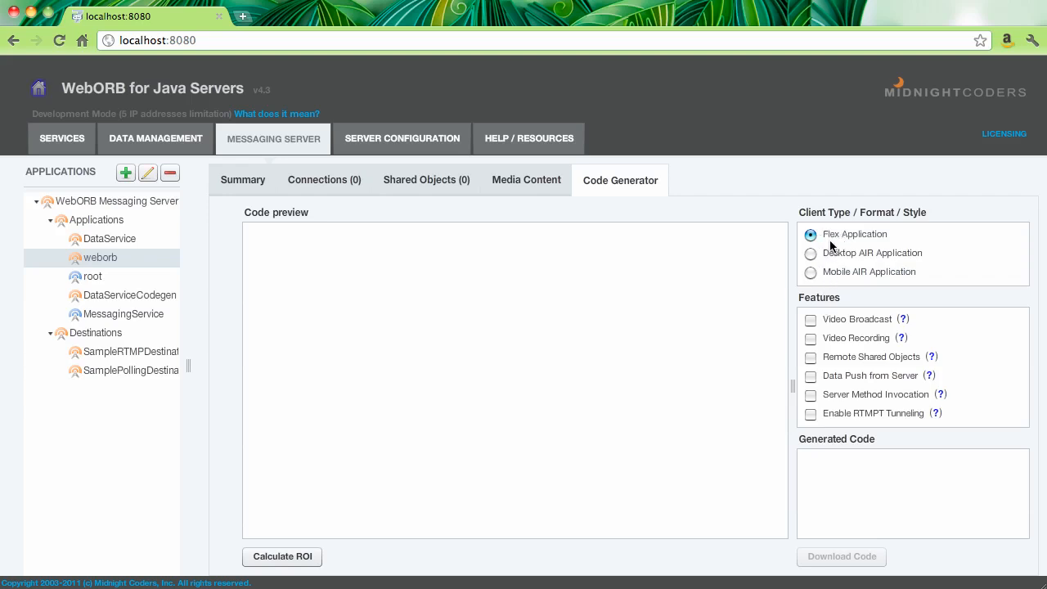
pyautogui.moveTo(827, 242)
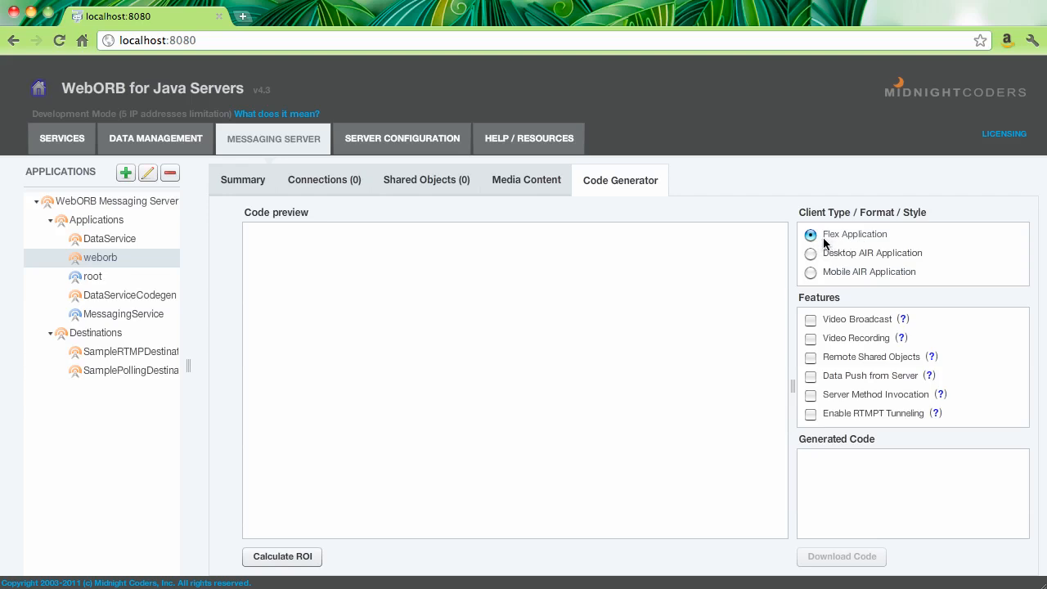
pyautogui.moveTo(821, 401)
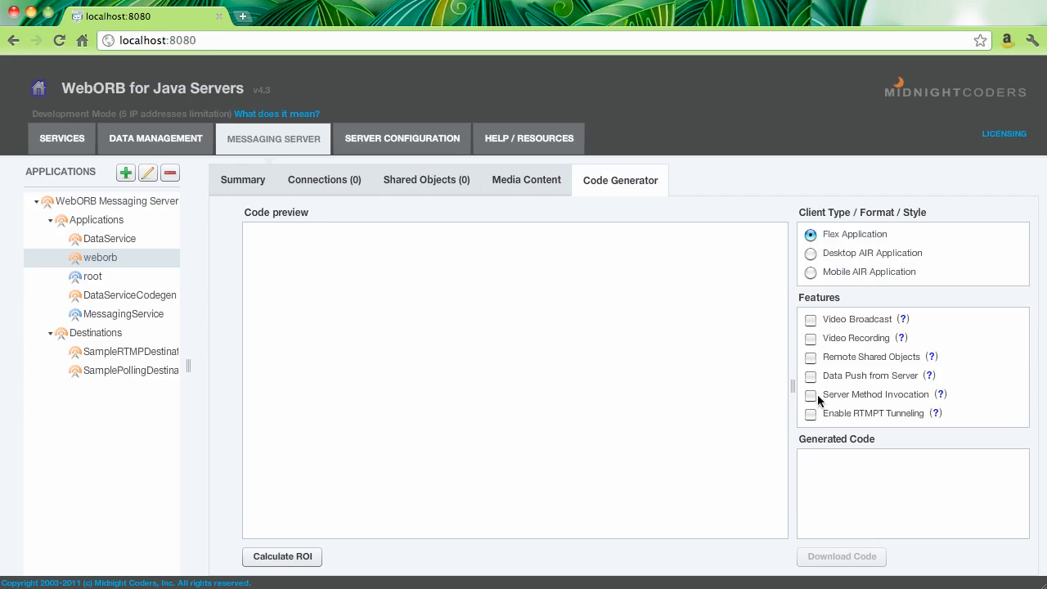
pyautogui.moveTo(811, 339)
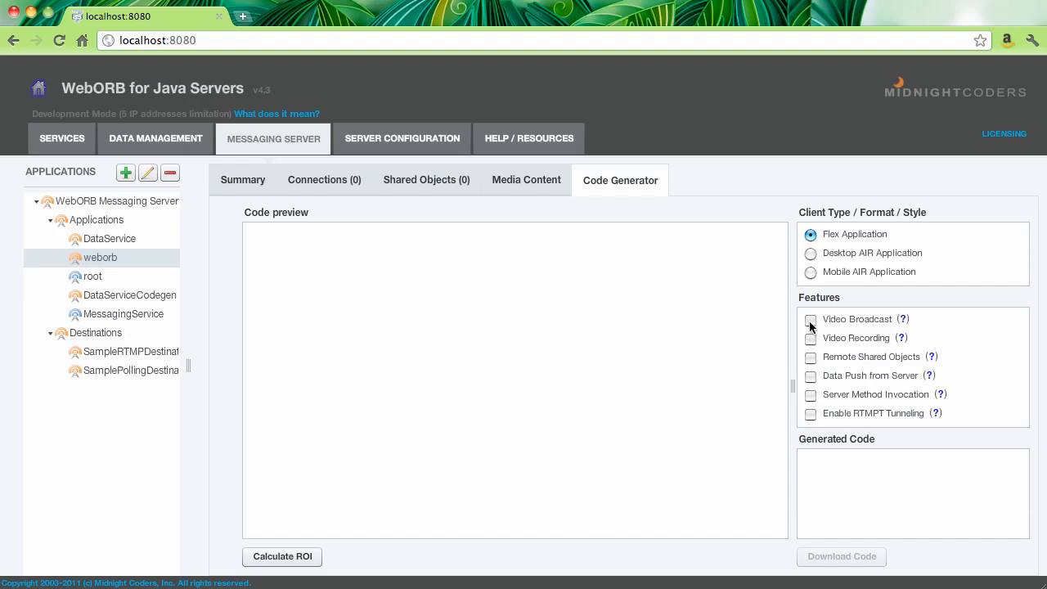
pyautogui.click(812, 319)
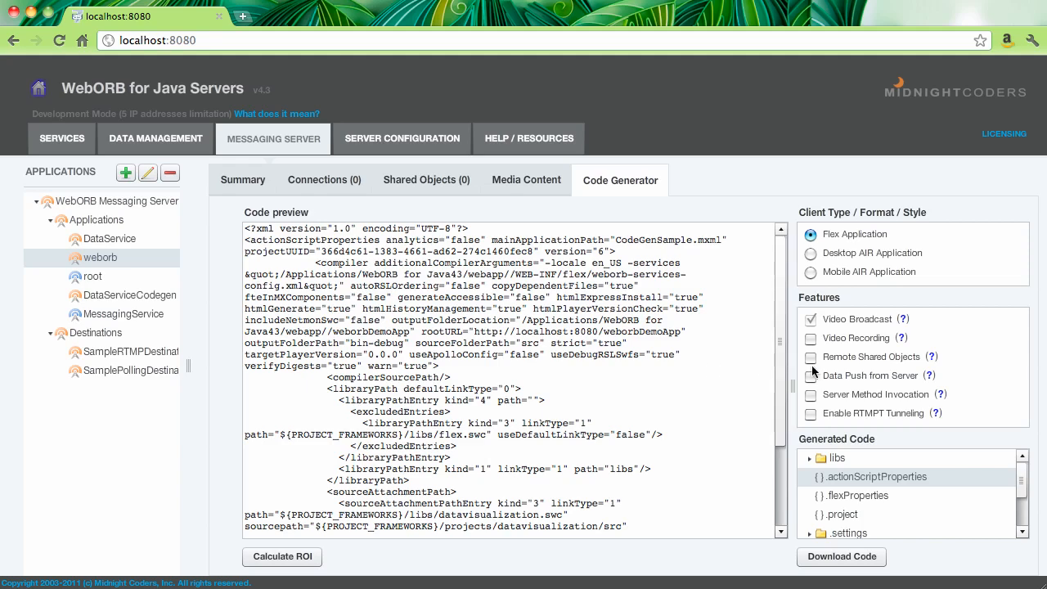
# Enable Video Recording, Remote Shared Objects and Data Push from Server features
pyautogui.click(811, 337)
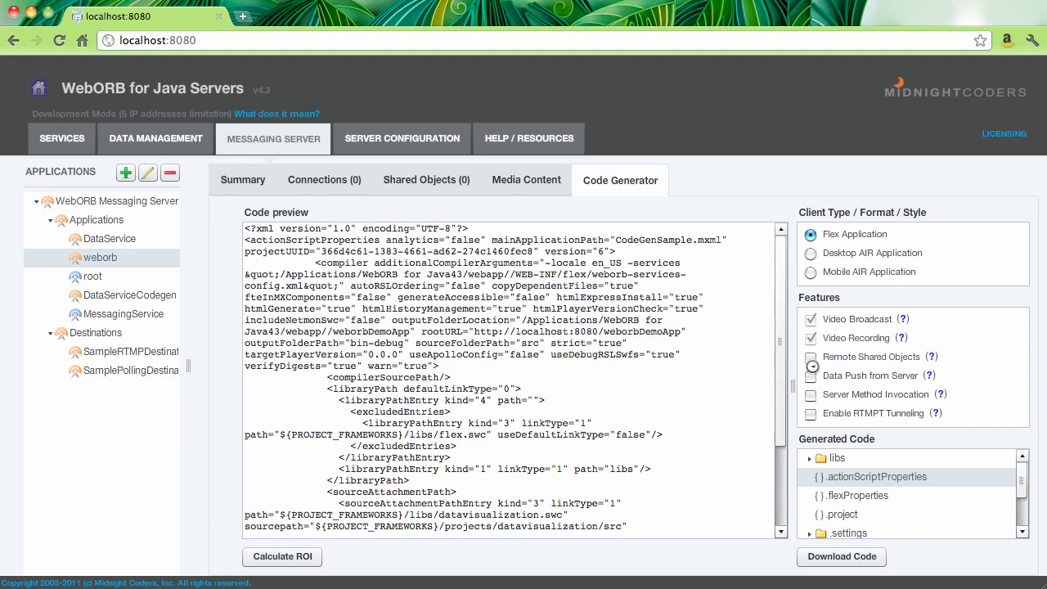
pyautogui.click(811, 356)
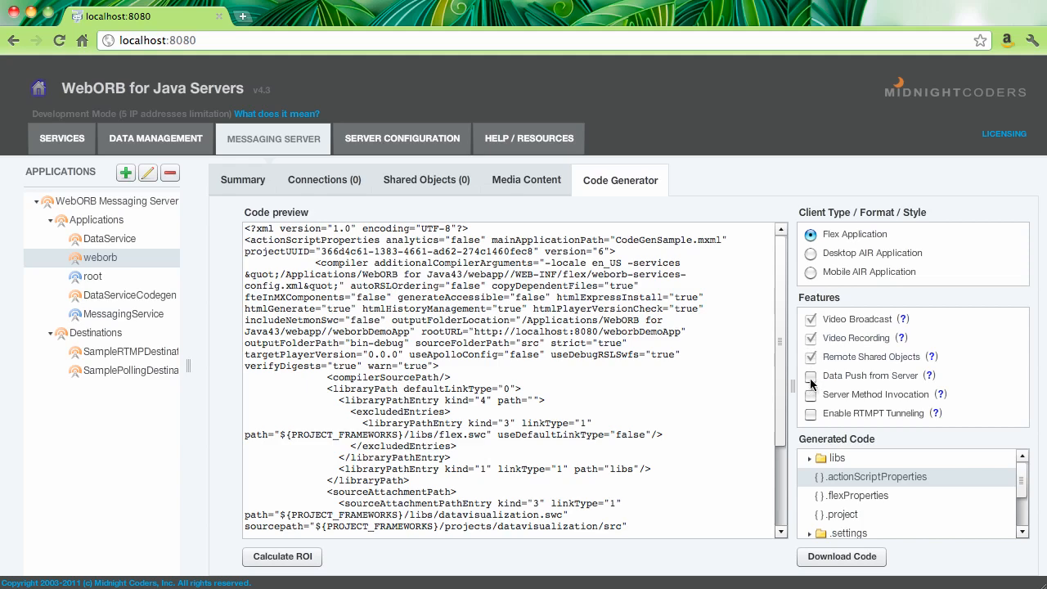
pyautogui.click(811, 374)
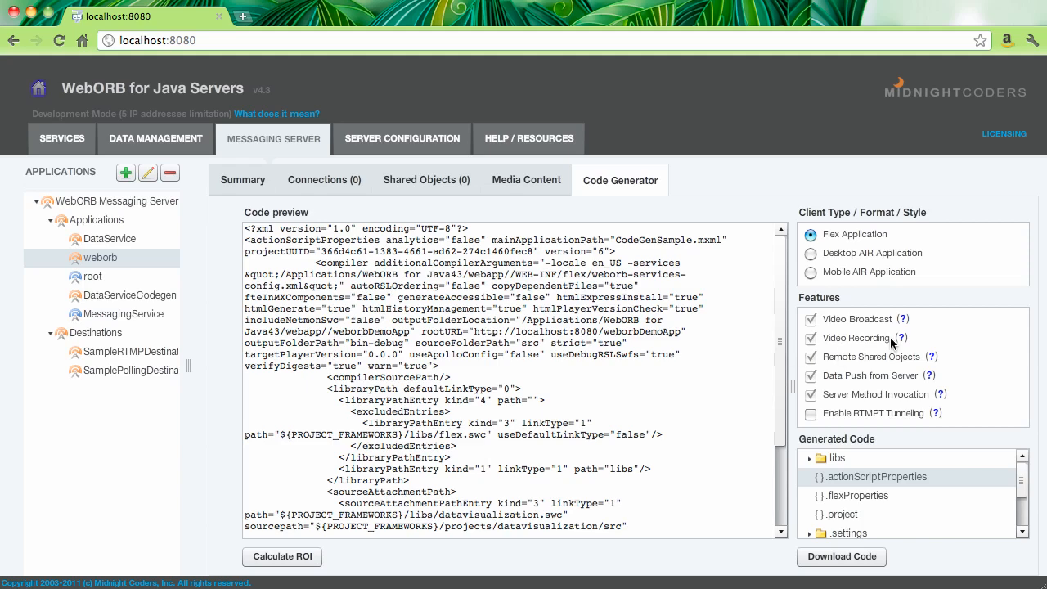
pyautogui.moveTo(883, 377)
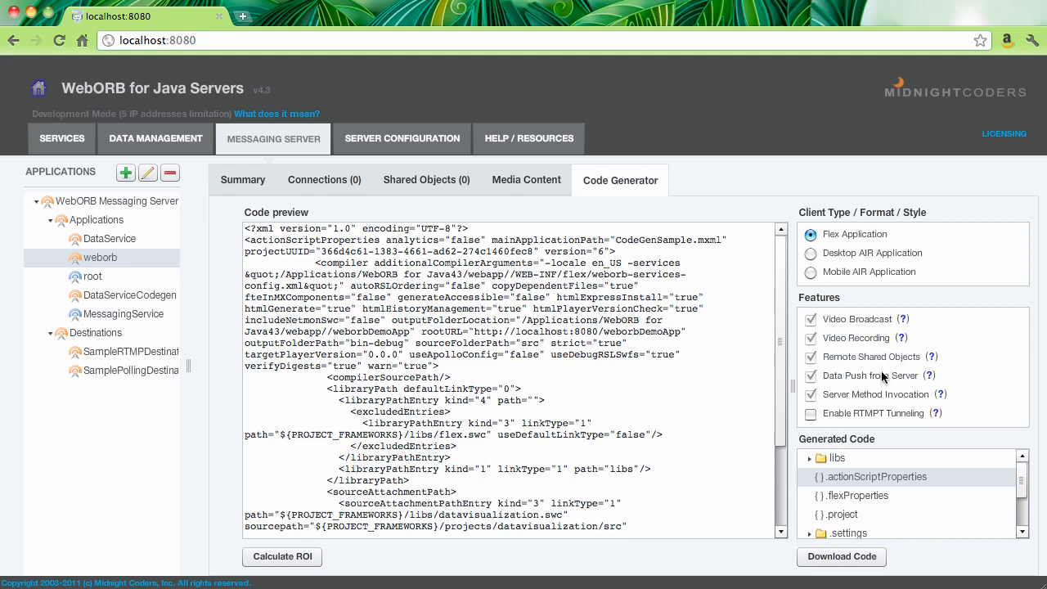
pyautogui.moveTo(857, 400)
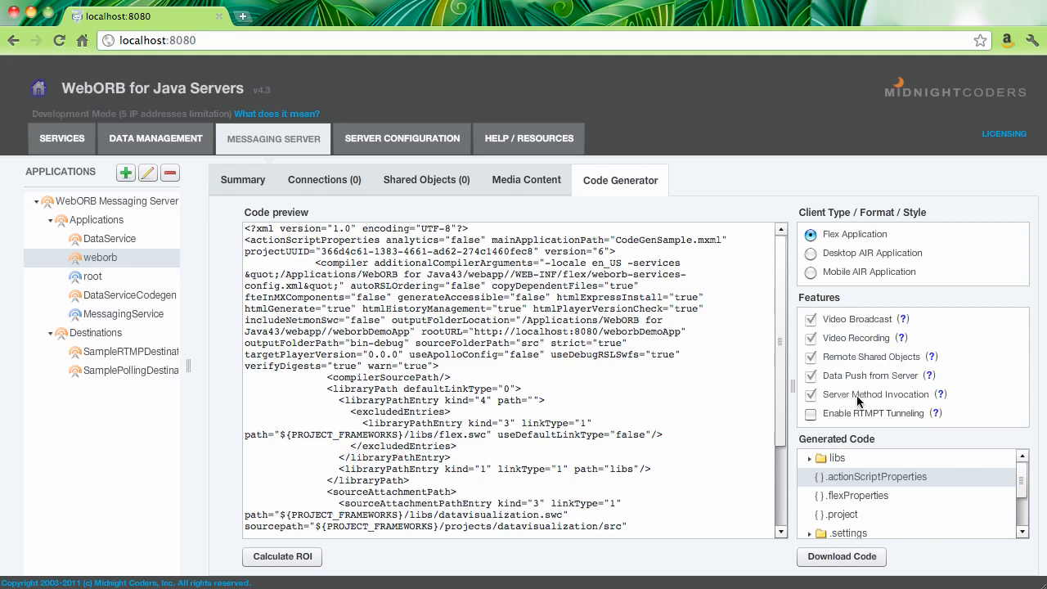
pyautogui.moveTo(875, 399)
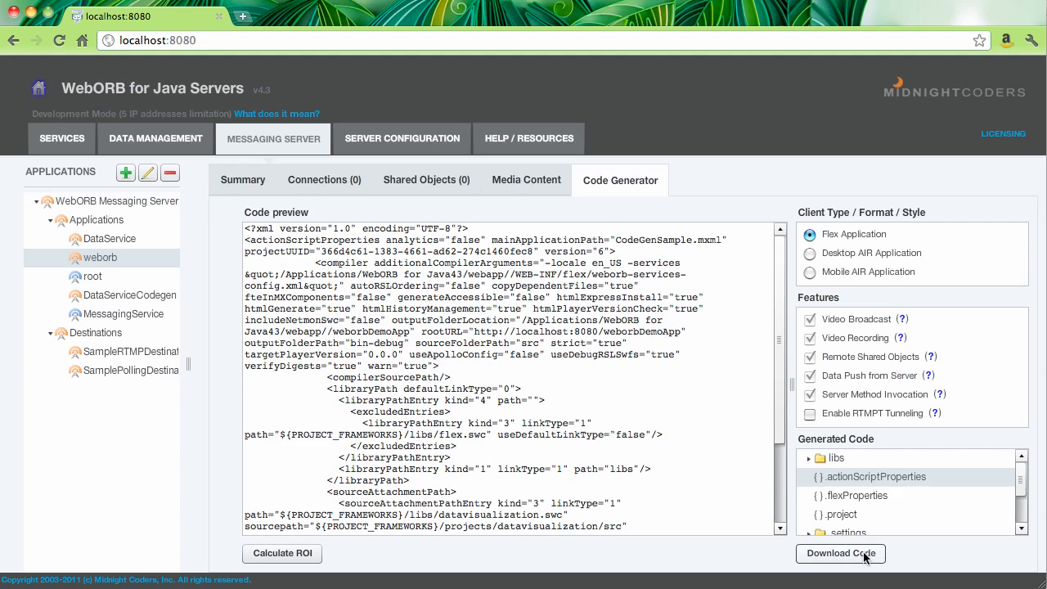
# Download the generated Flex project code via Download Code
pyautogui.click(840, 553)
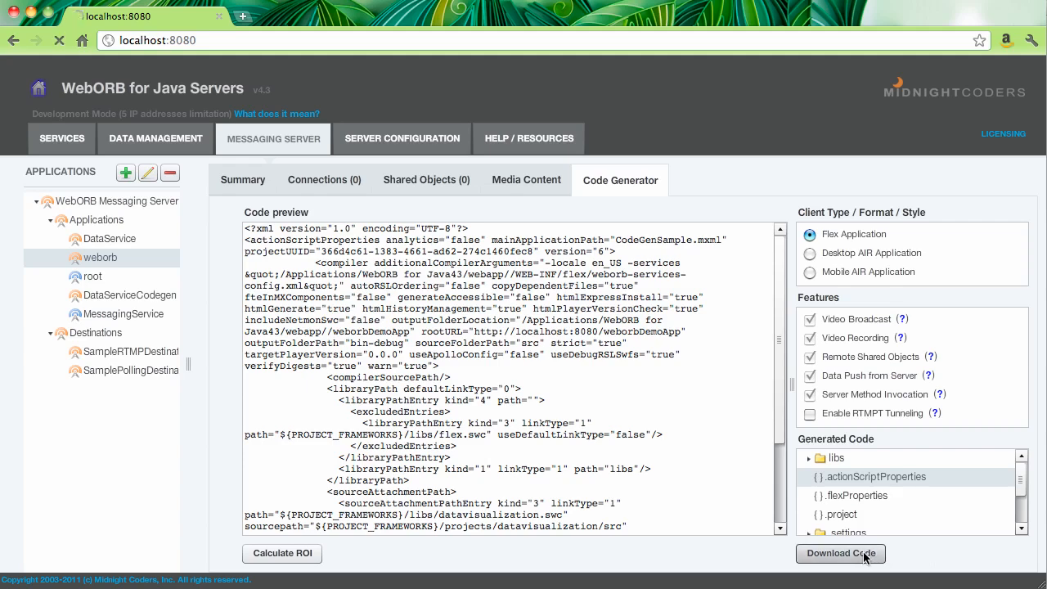
pyautogui.click(841, 553)
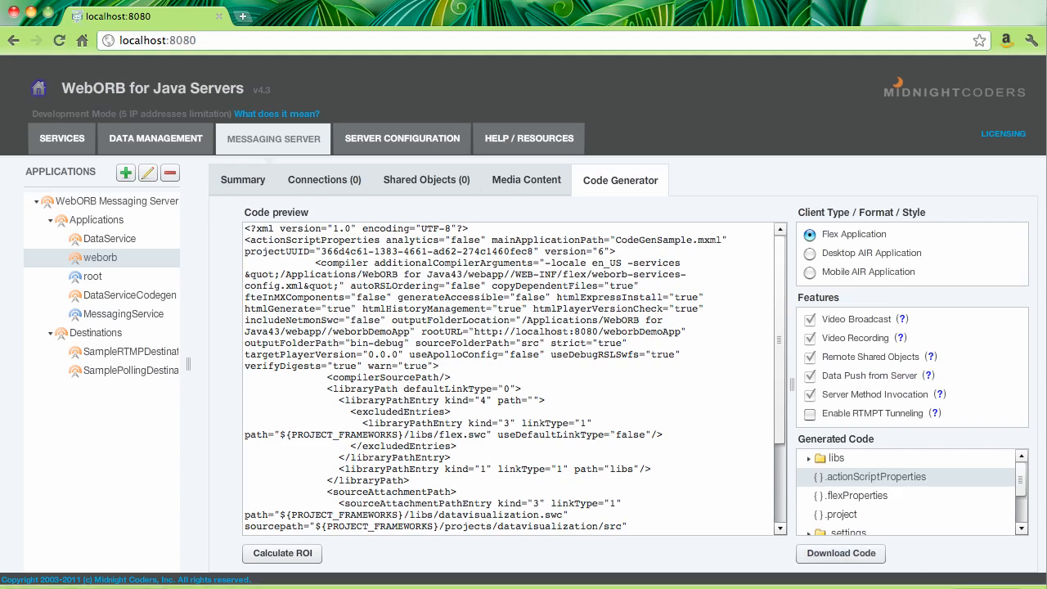
pyautogui.click(841, 553)
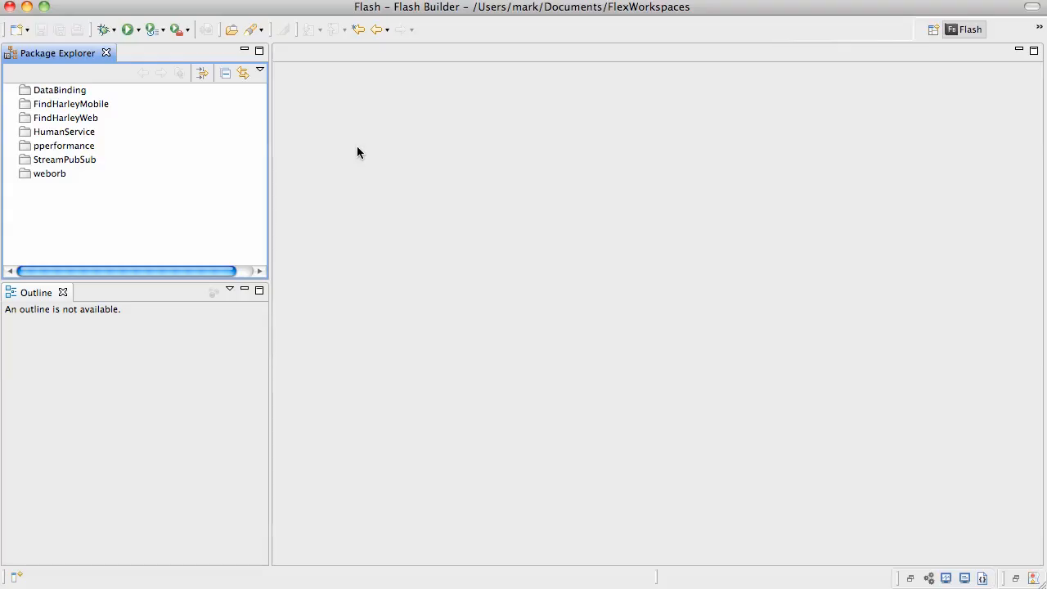
pyautogui.moveTo(86, 13)
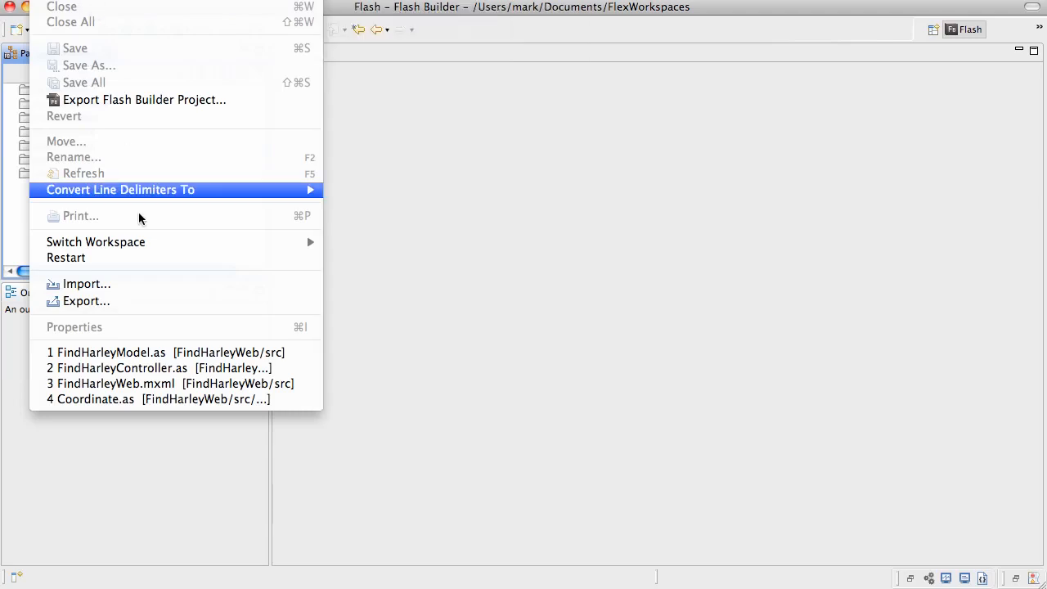
# Import weborbDemoApp from the newest weborb.codegen (5) folder, keeping the default Flex SDK
pyautogui.click(85, 283)
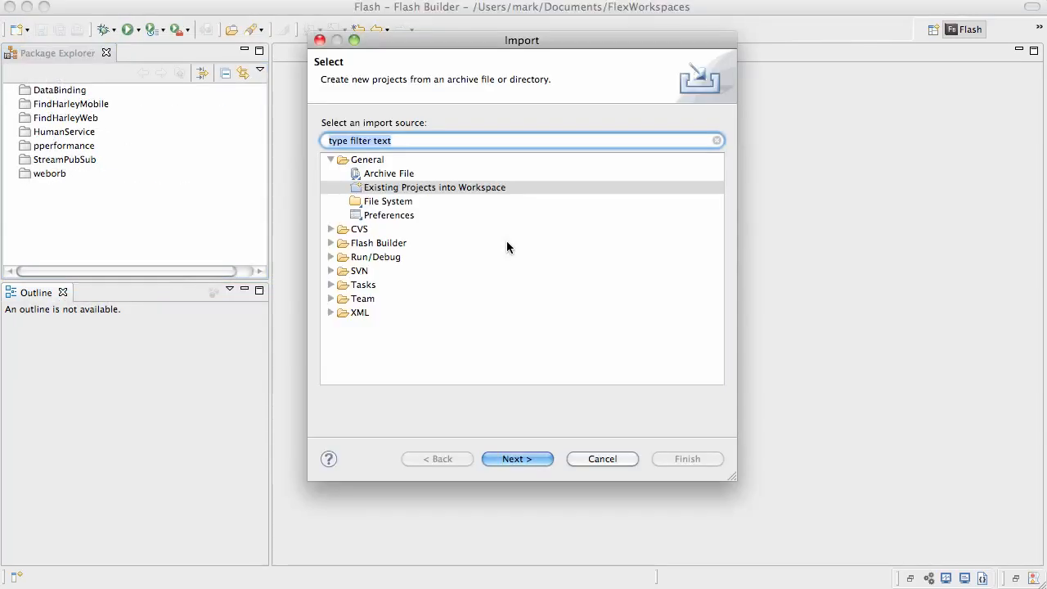
pyautogui.click(435, 187)
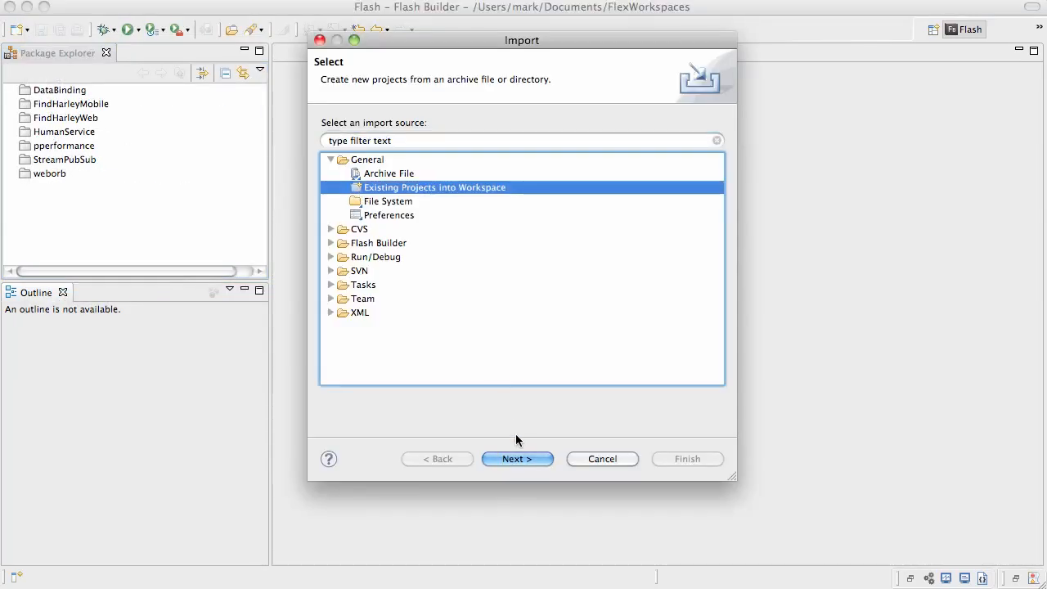
pyautogui.click(516, 458)
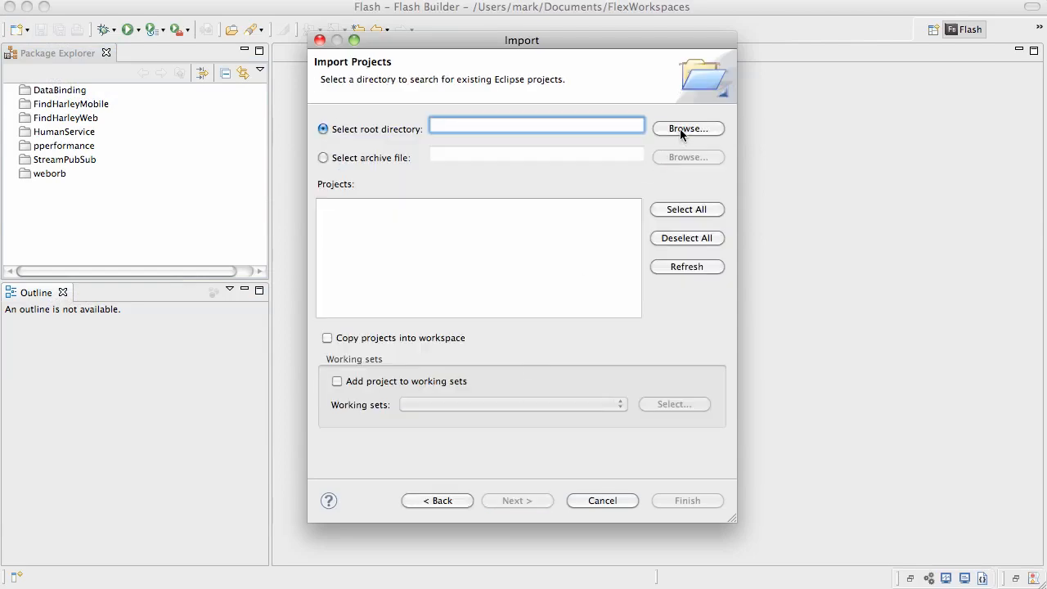
pyautogui.click(687, 128)
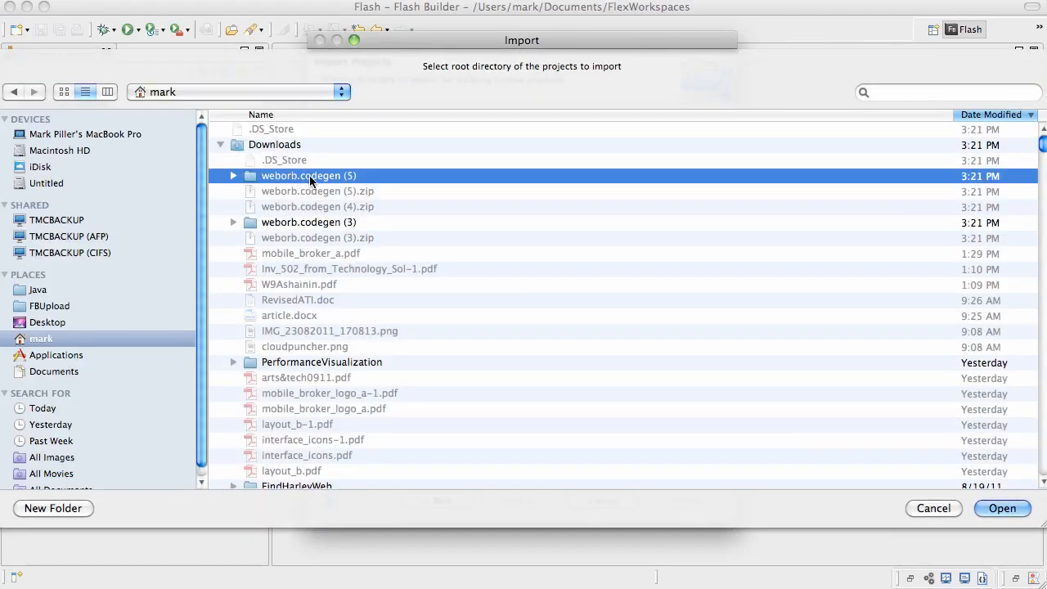
pyautogui.click(1001, 507)
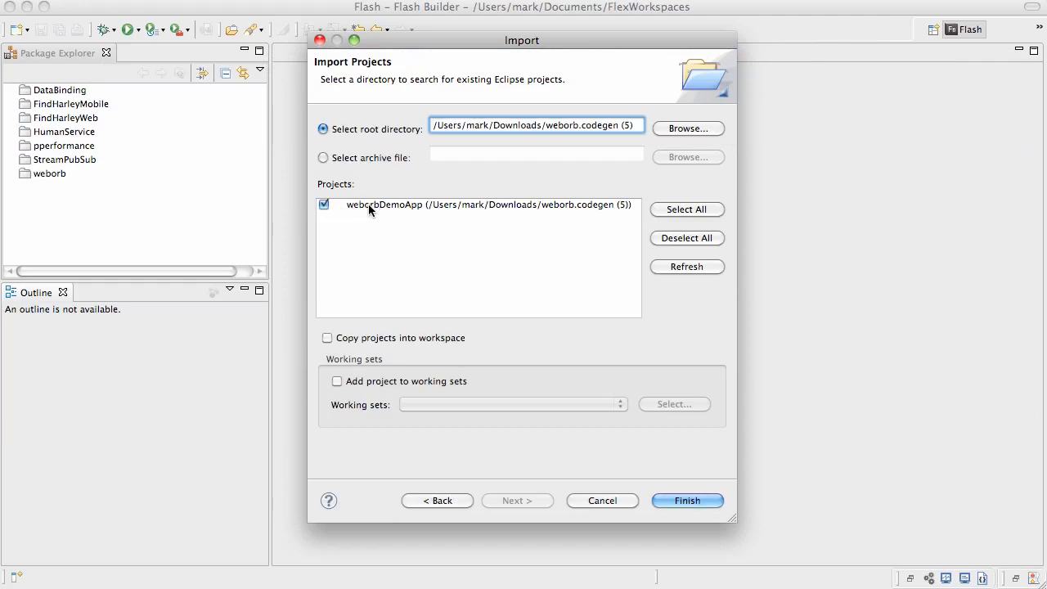
pyautogui.moveTo(415, 213)
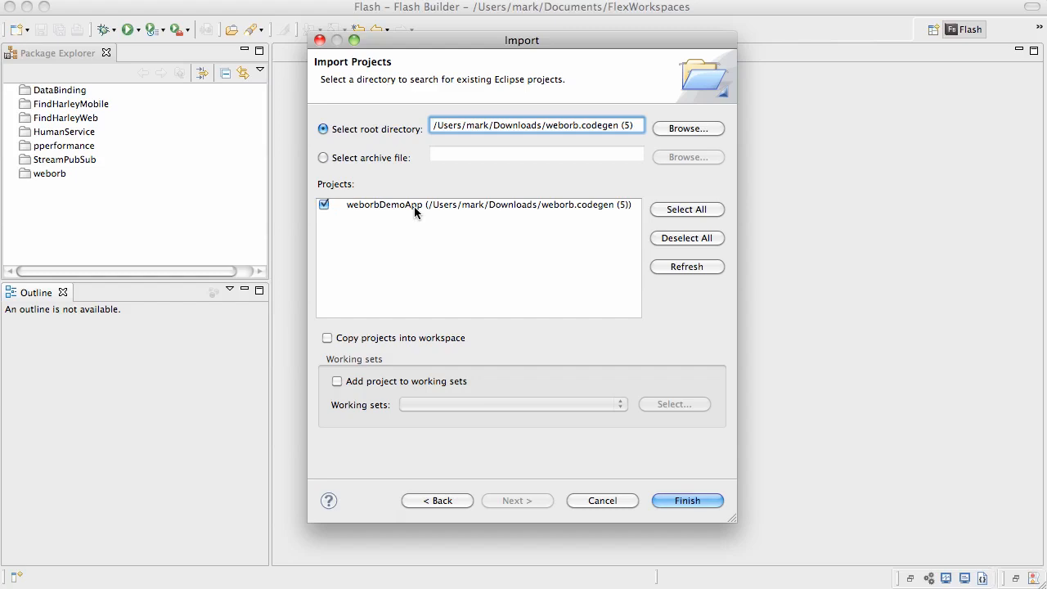
pyautogui.click(687, 500)
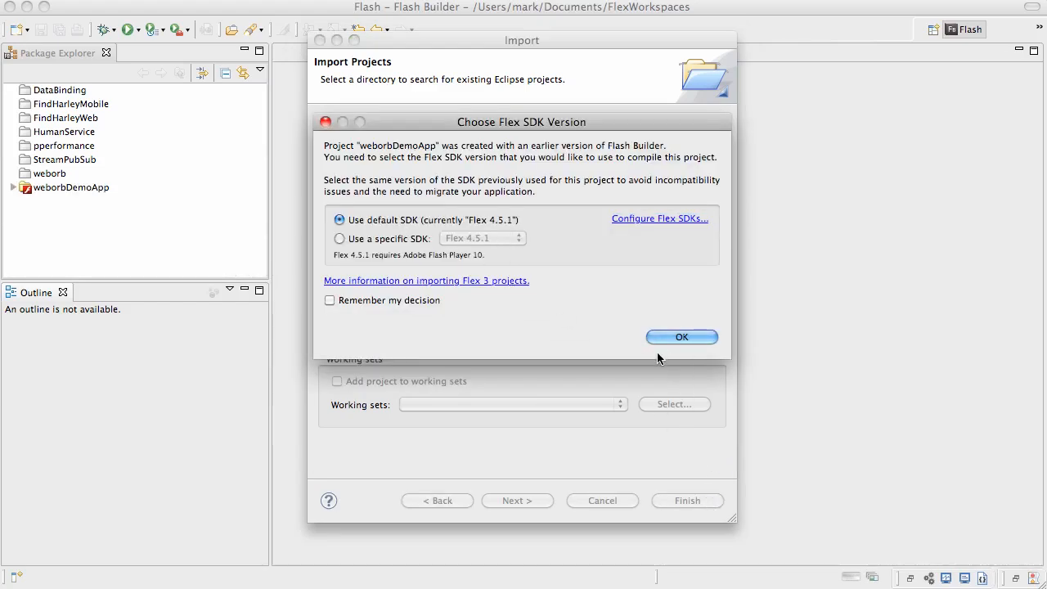
pyautogui.click(680, 336)
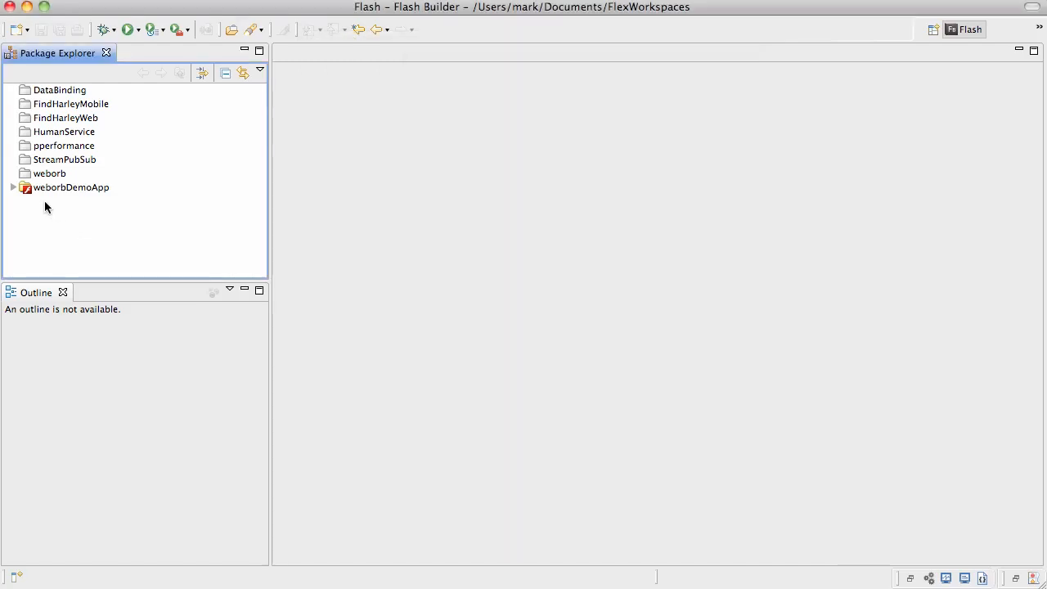
pyautogui.rightClick(70, 186)
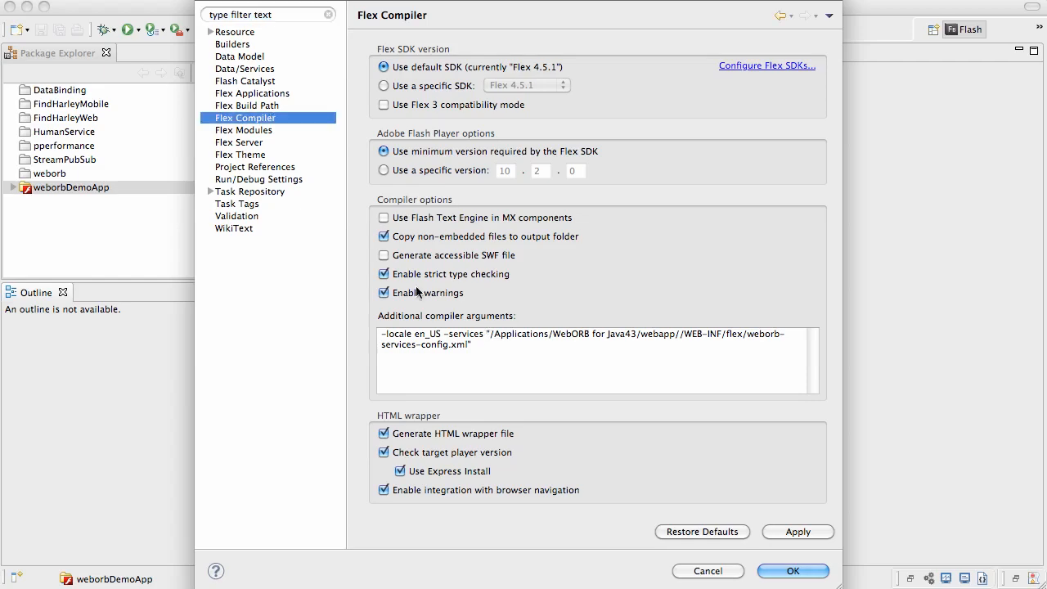
pyautogui.moveTo(402, 255)
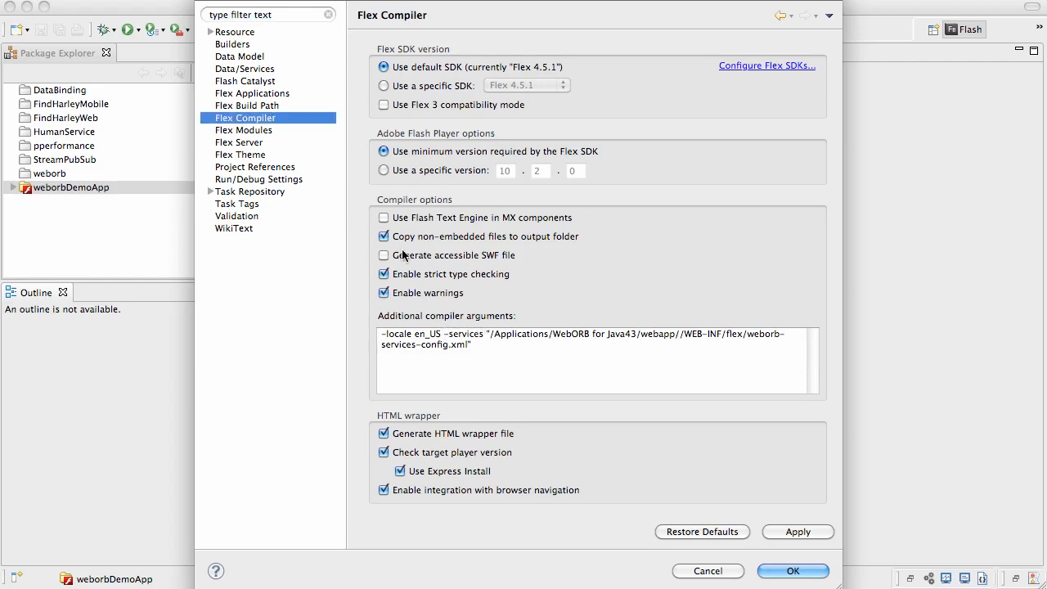
pyautogui.click(245, 105)
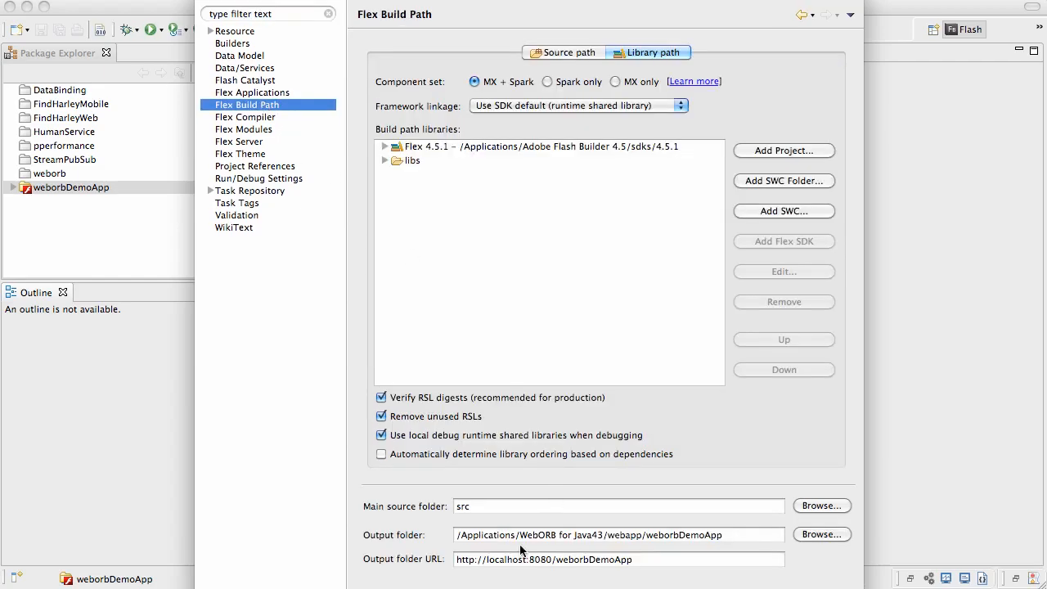
pyautogui.moveTo(569, 556)
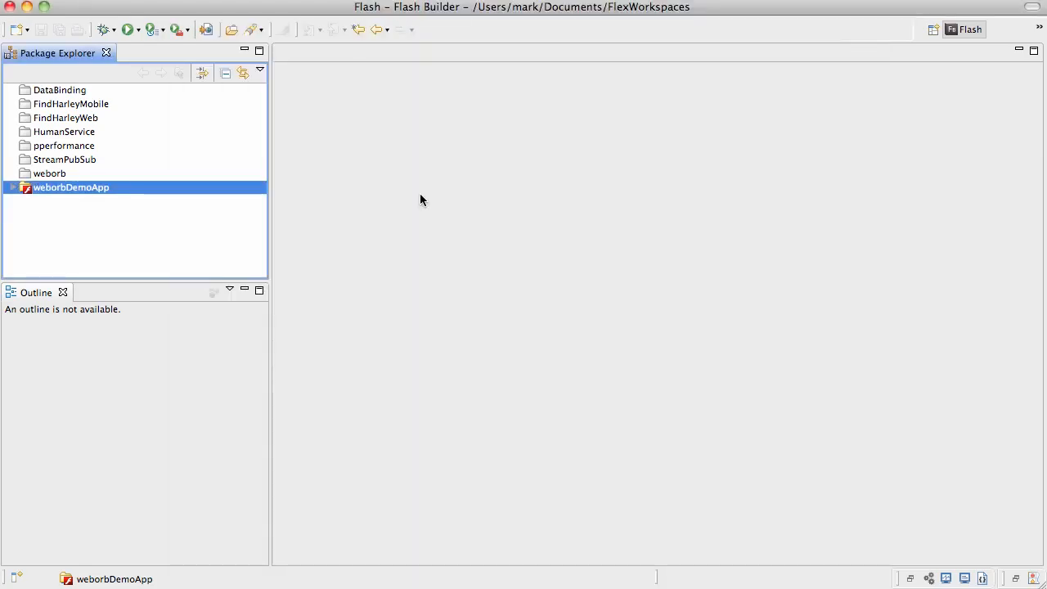
pyautogui.moveTo(44, 200)
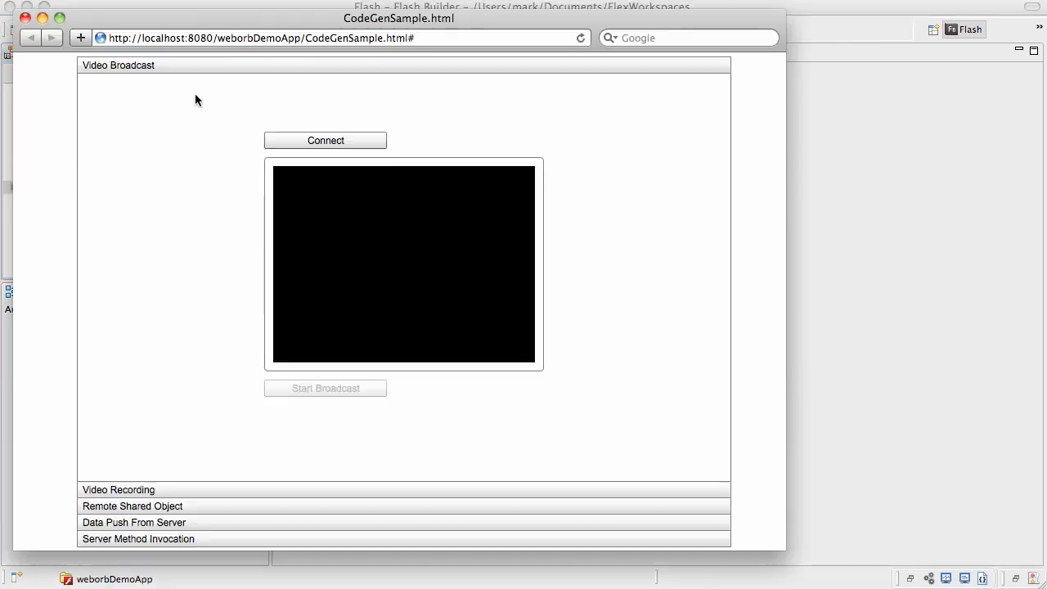
pyautogui.moveTo(203, 350)
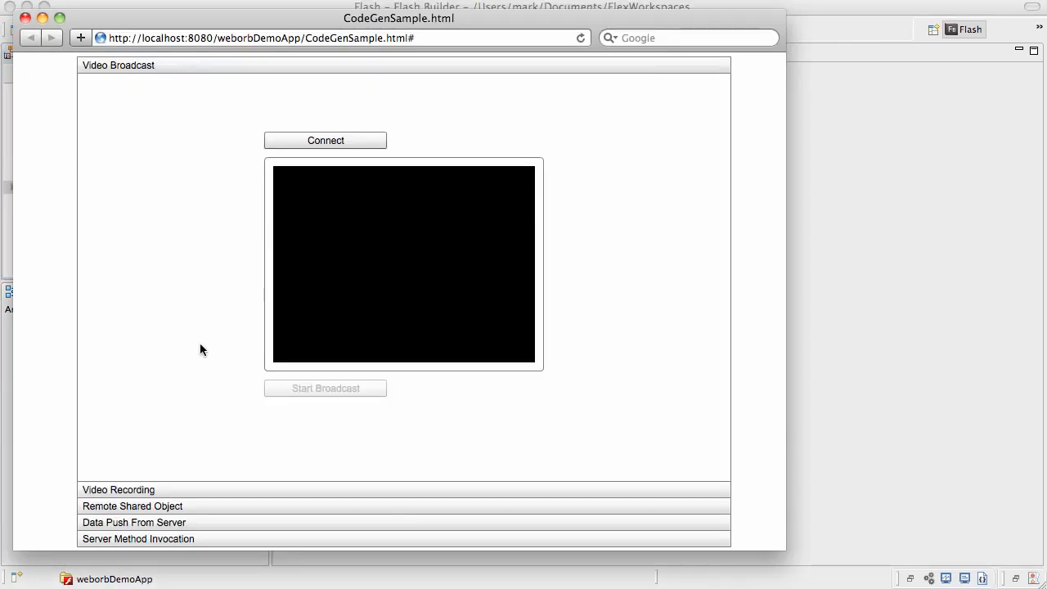
pyautogui.moveTo(211, 505)
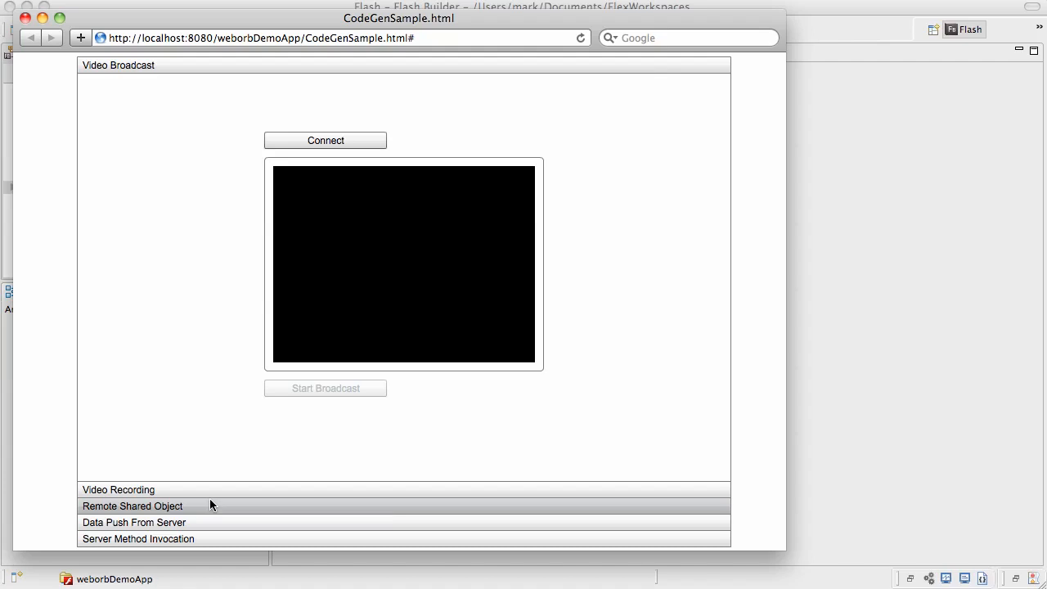
pyautogui.moveTo(171, 79)
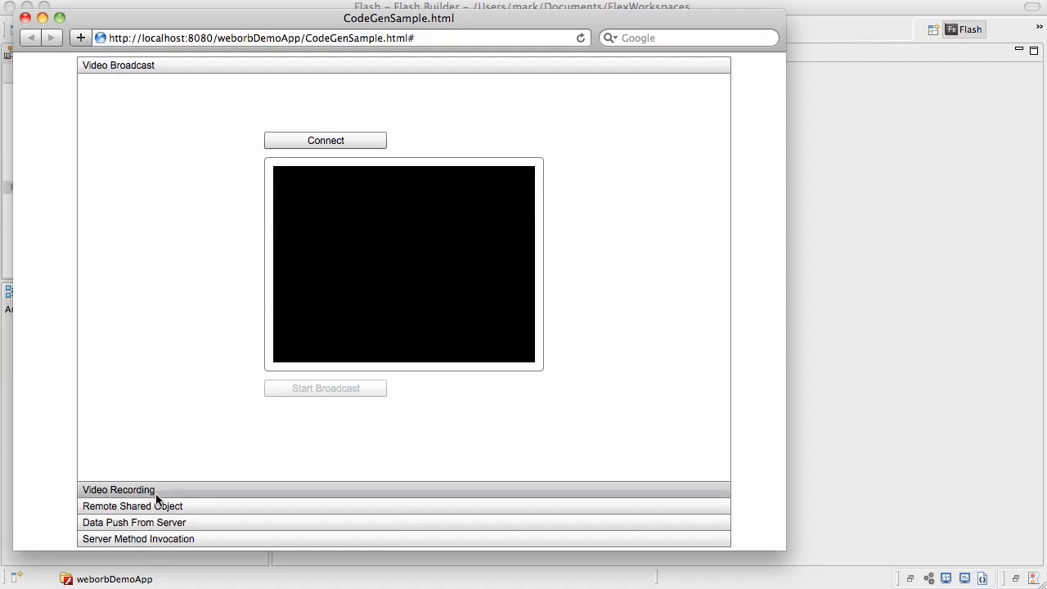
pyautogui.moveTo(157, 85)
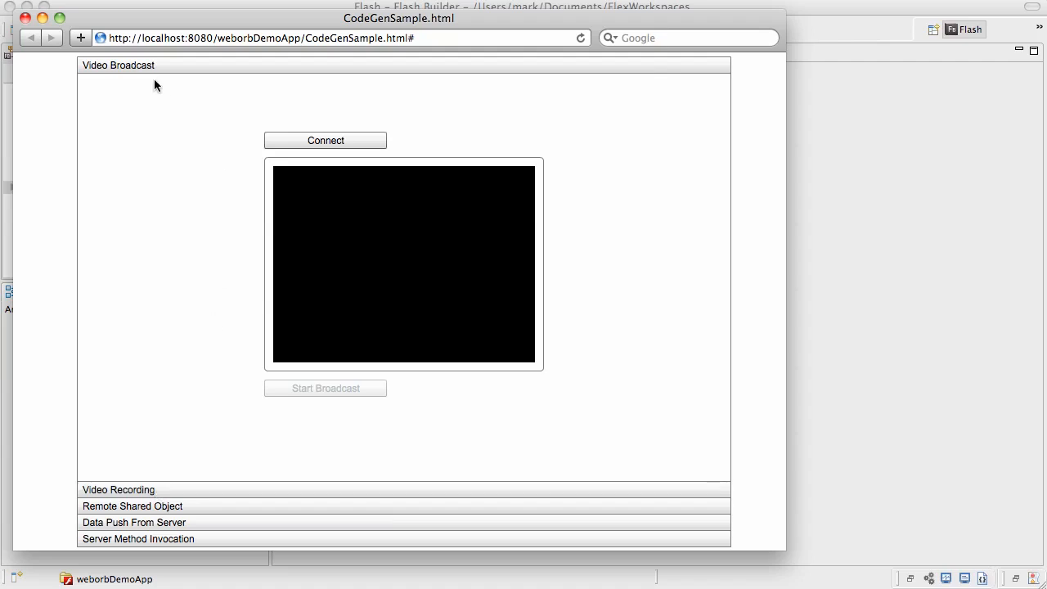
pyautogui.moveTo(252, 101)
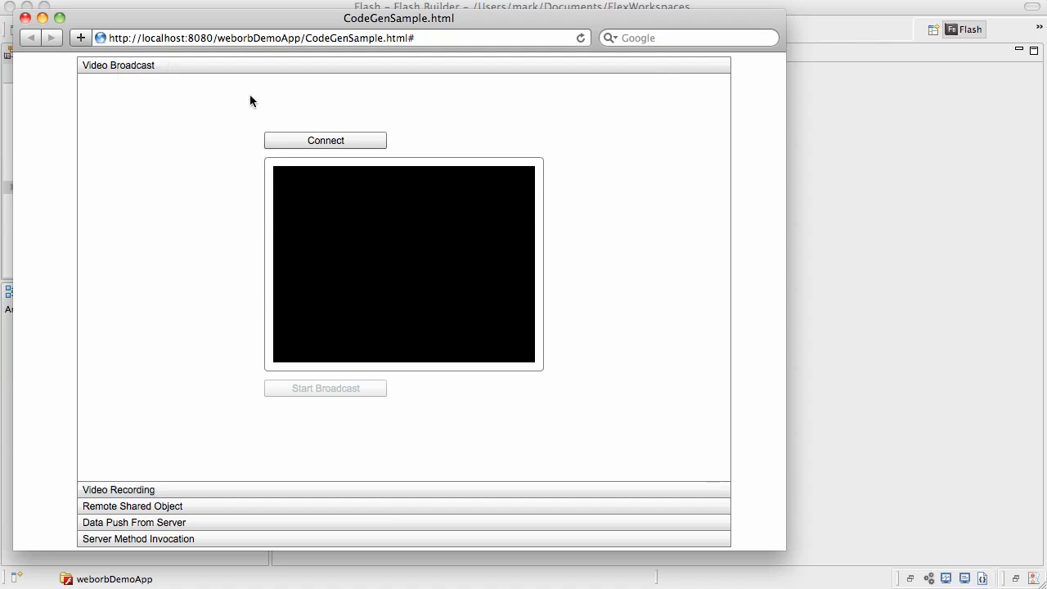
pyautogui.moveTo(314, 131)
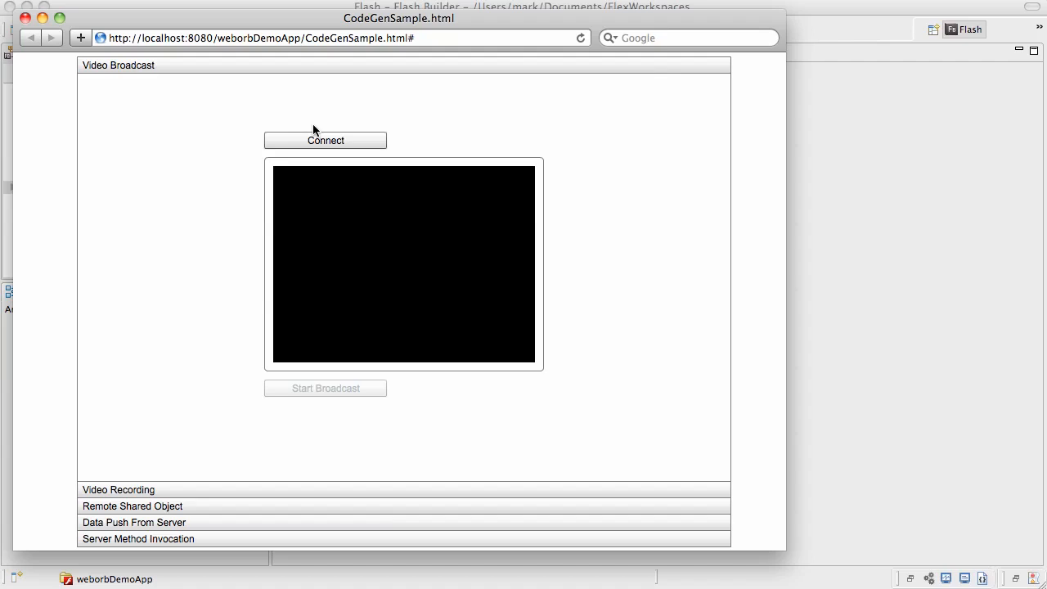
# Connect, broadcast the webcam with camera access allowed, view it, then stop broadcasting
pyautogui.click(324, 141)
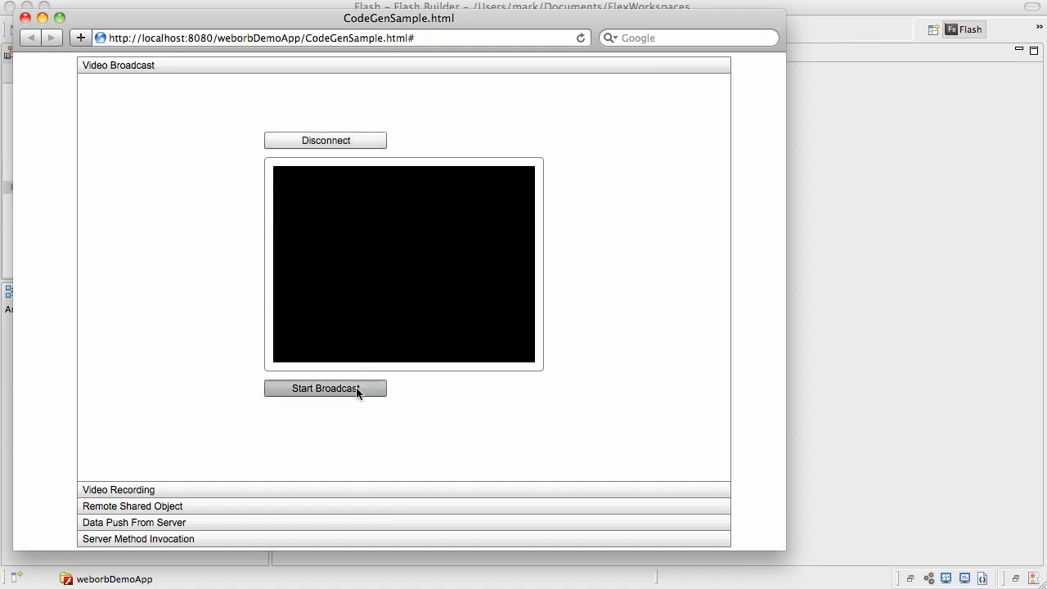
pyautogui.click(324, 388)
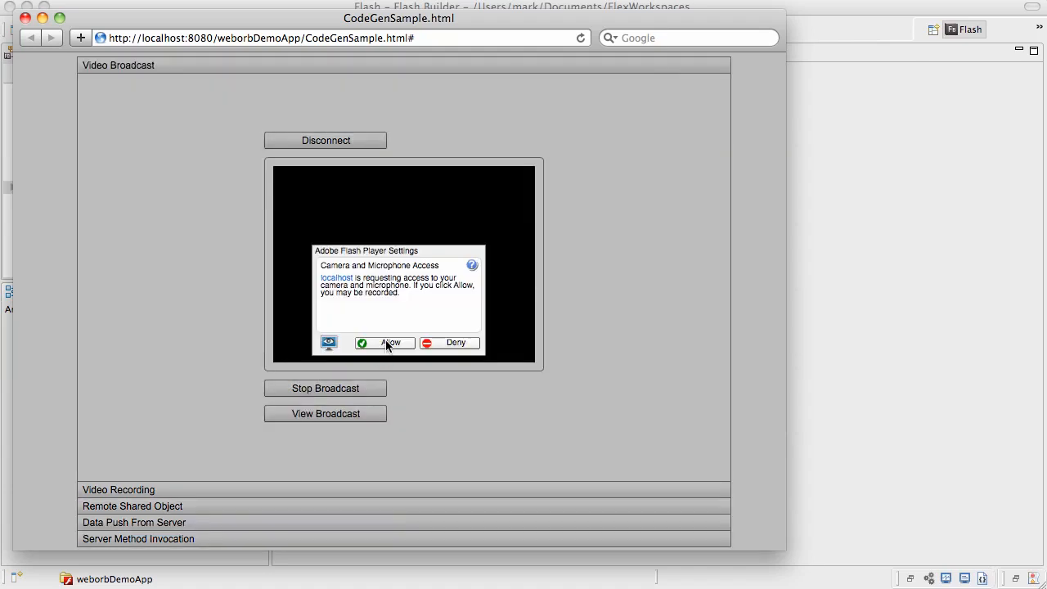
pyautogui.click(384, 342)
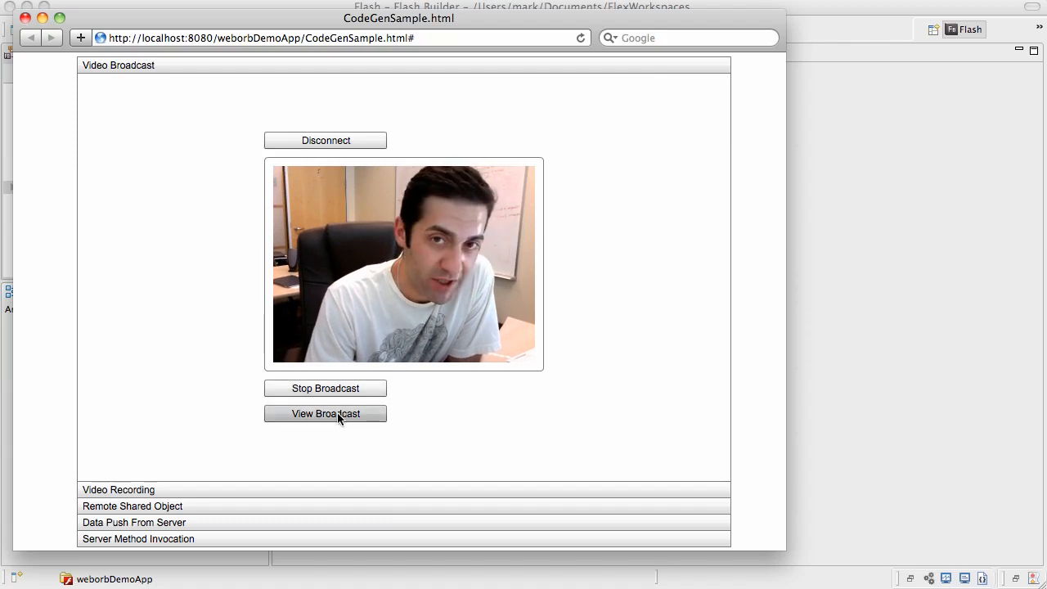
pyautogui.click(324, 412)
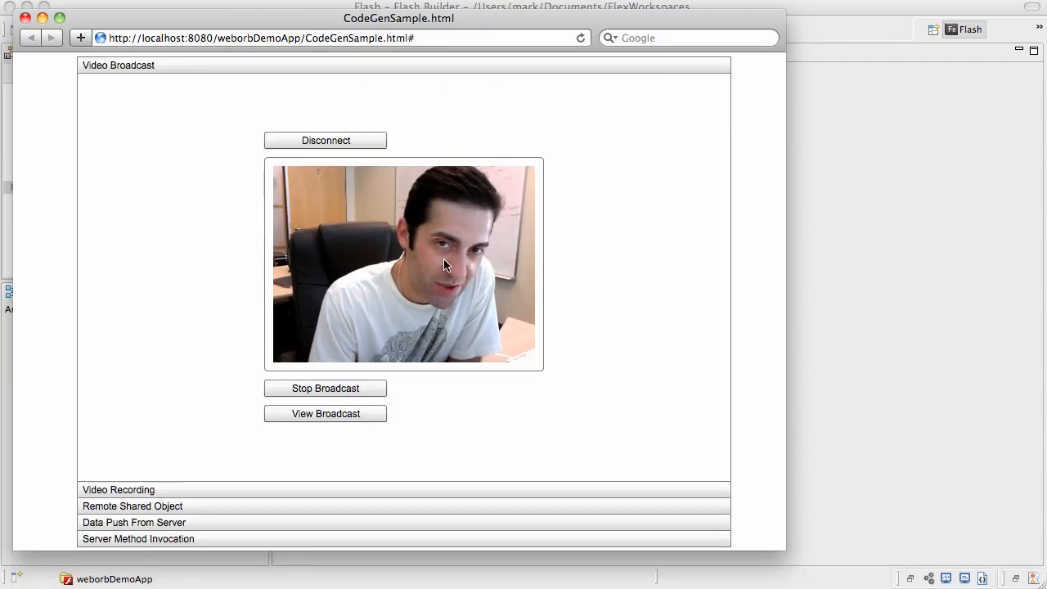
pyautogui.click(323, 388)
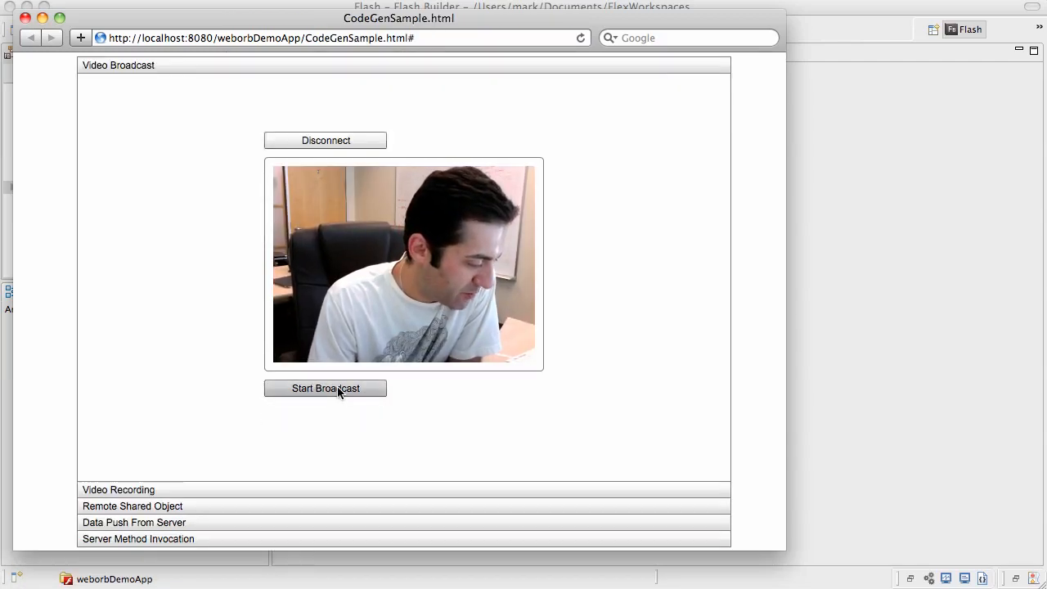
pyautogui.moveTo(245, 488)
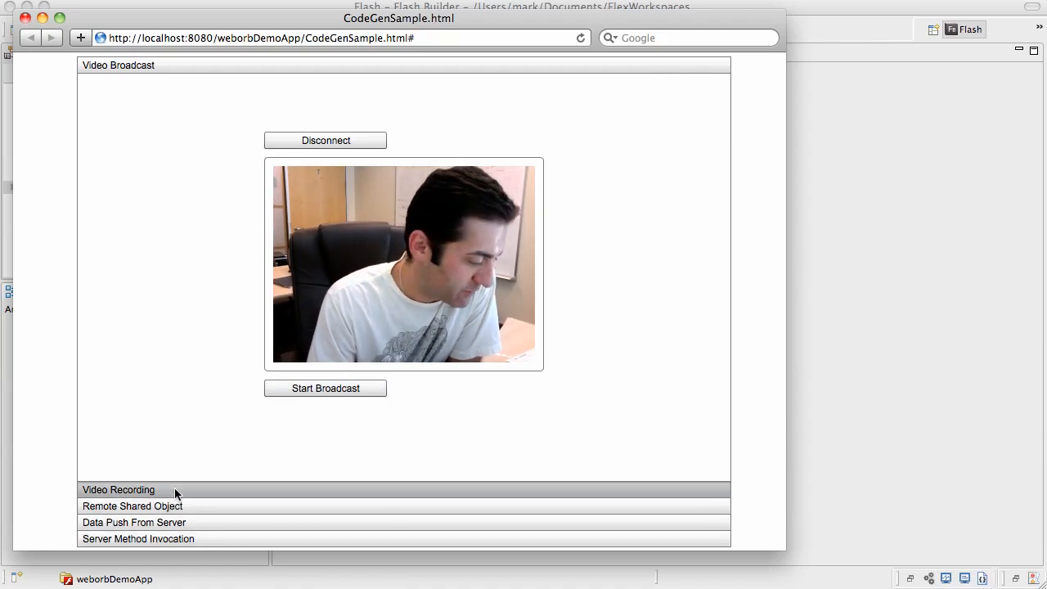
# In Video Recording, connect, record a webcam clip, play it back and stop playback
pyautogui.click(117, 489)
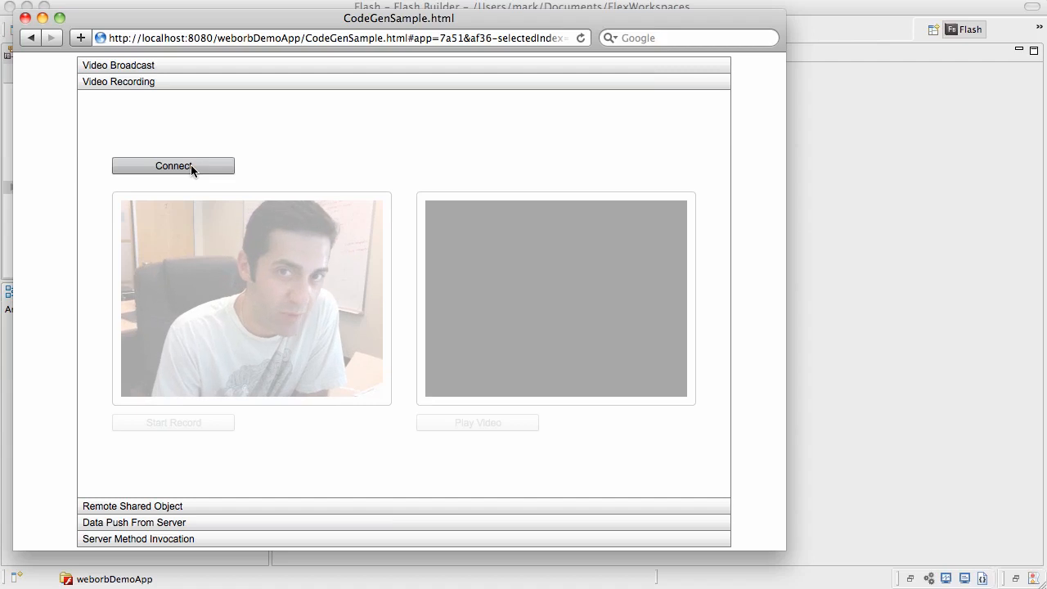
pyautogui.click(174, 165)
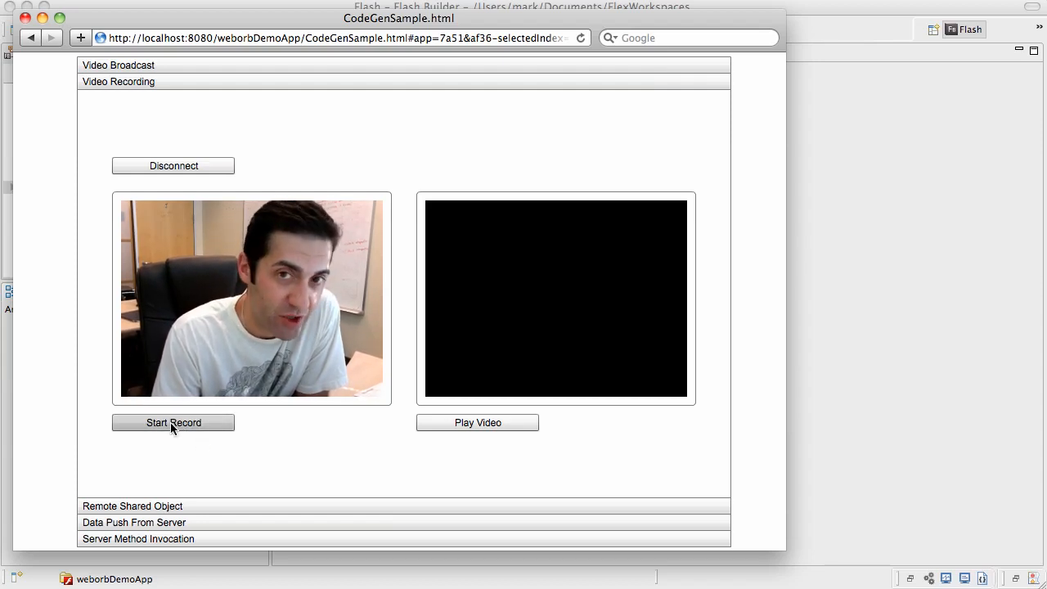
pyautogui.click(173, 422)
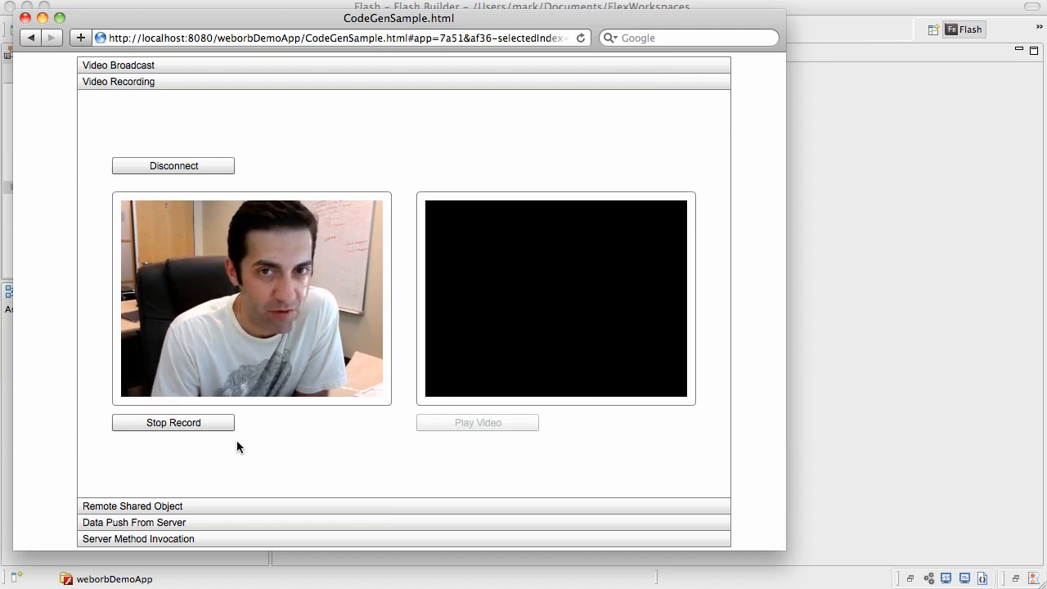
pyautogui.click(173, 422)
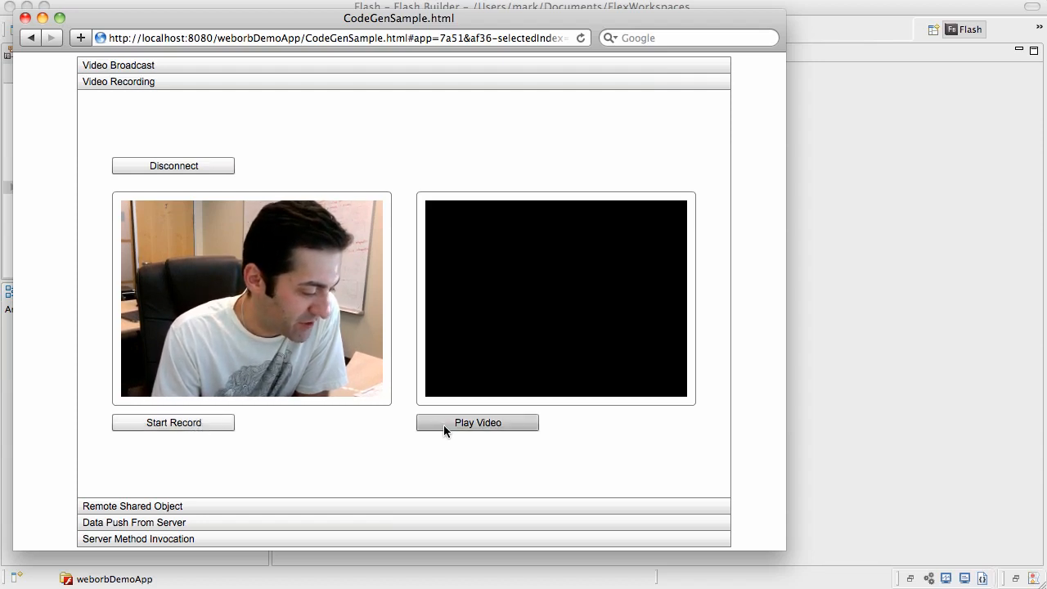
pyautogui.click(478, 422)
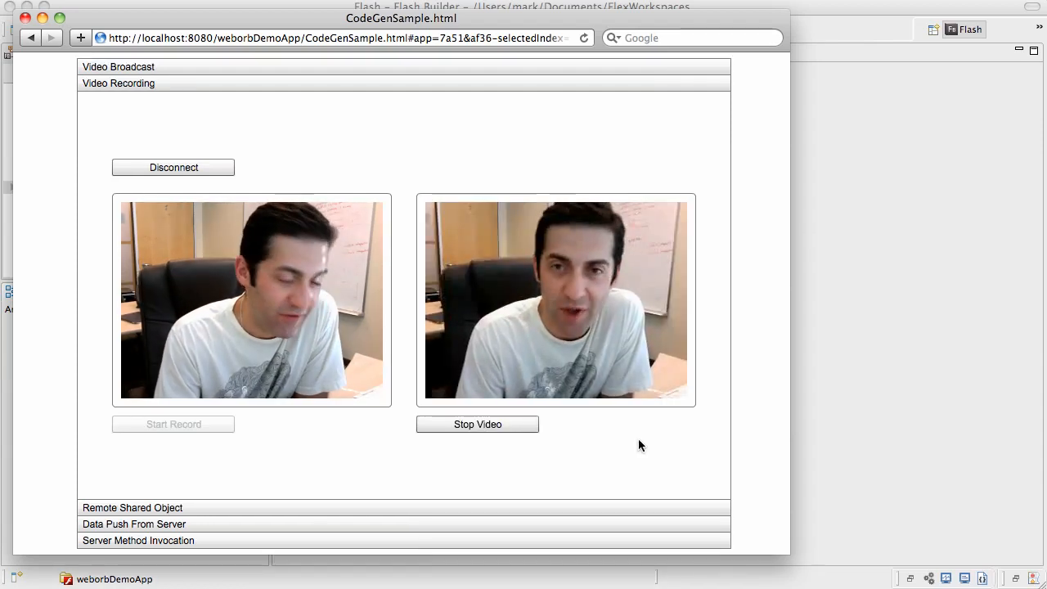
pyautogui.moveTo(619, 353)
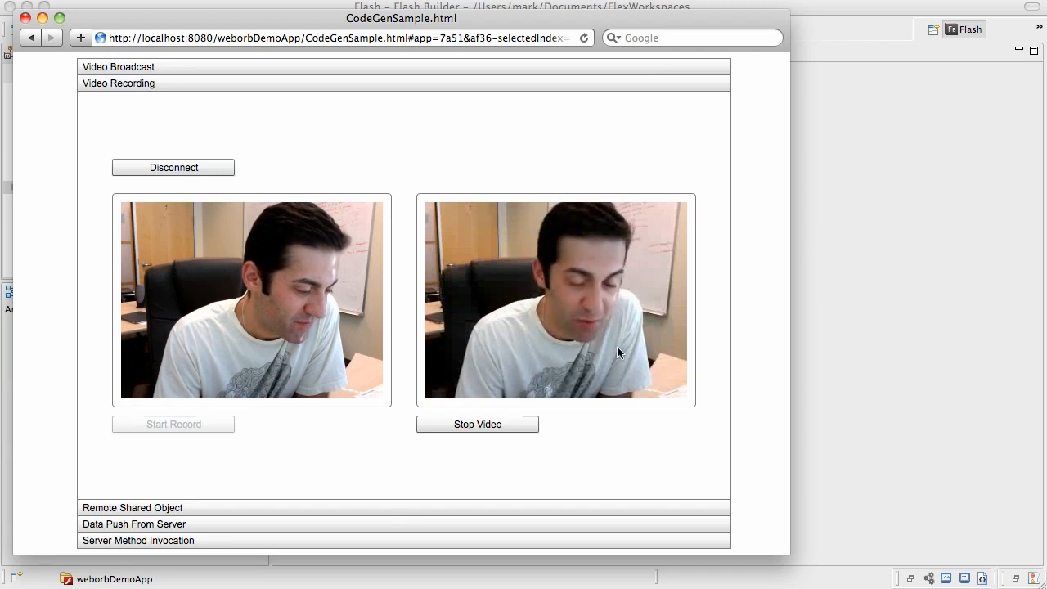
pyautogui.click(477, 423)
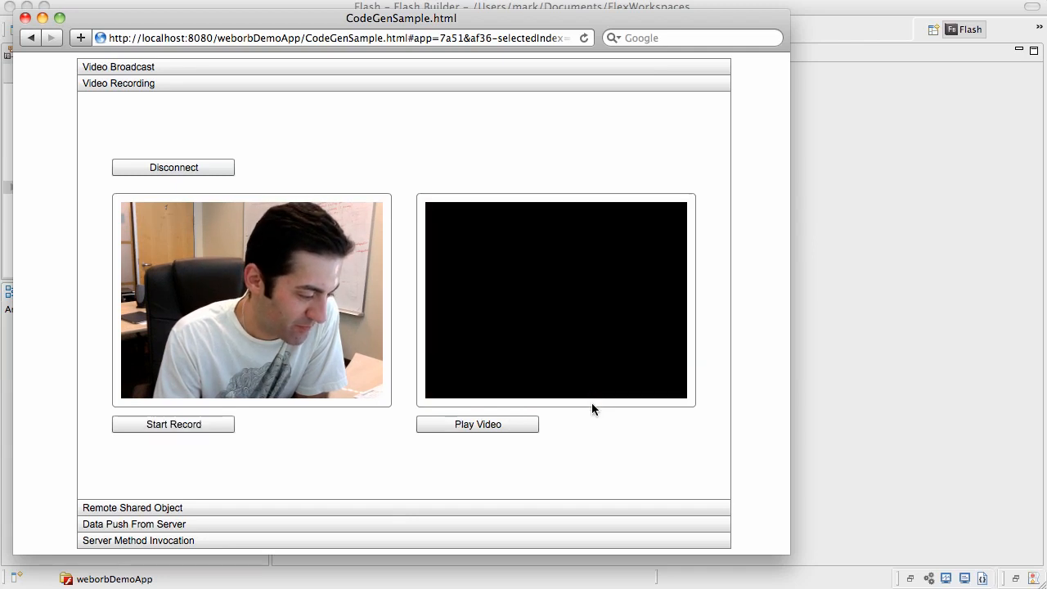
# Connect to the remote shared object and update it with key city, value dallas
pyautogui.click(174, 167)
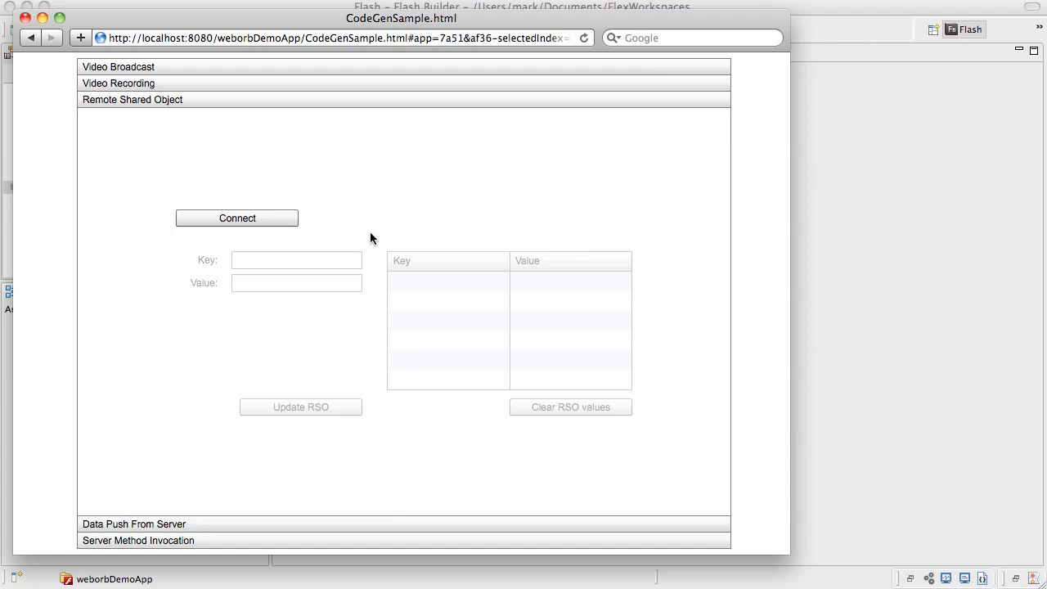
pyautogui.moveTo(351, 239)
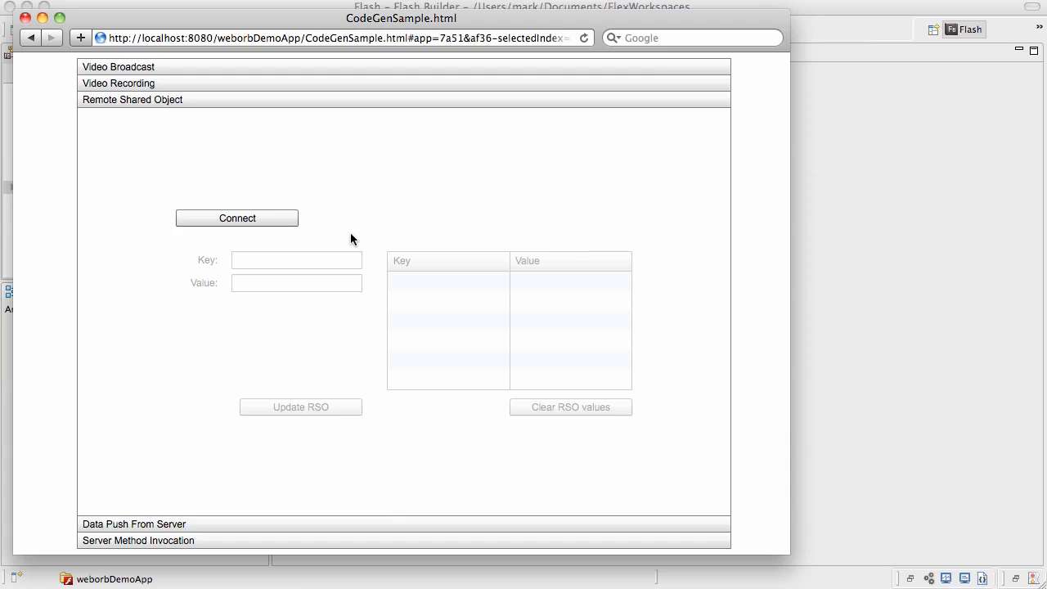
pyautogui.click(238, 217)
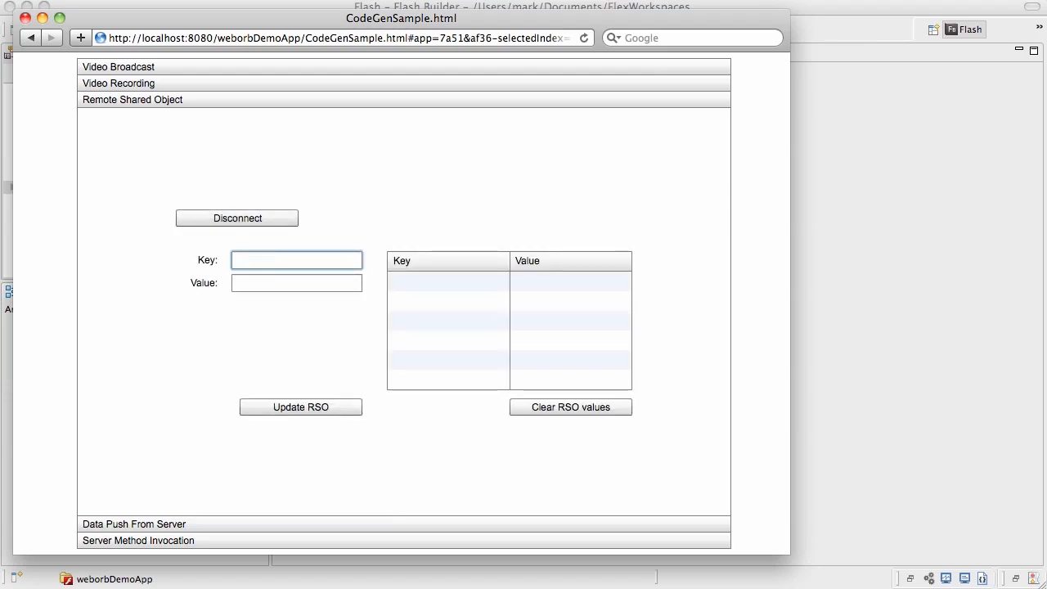
pyautogui.write('city')
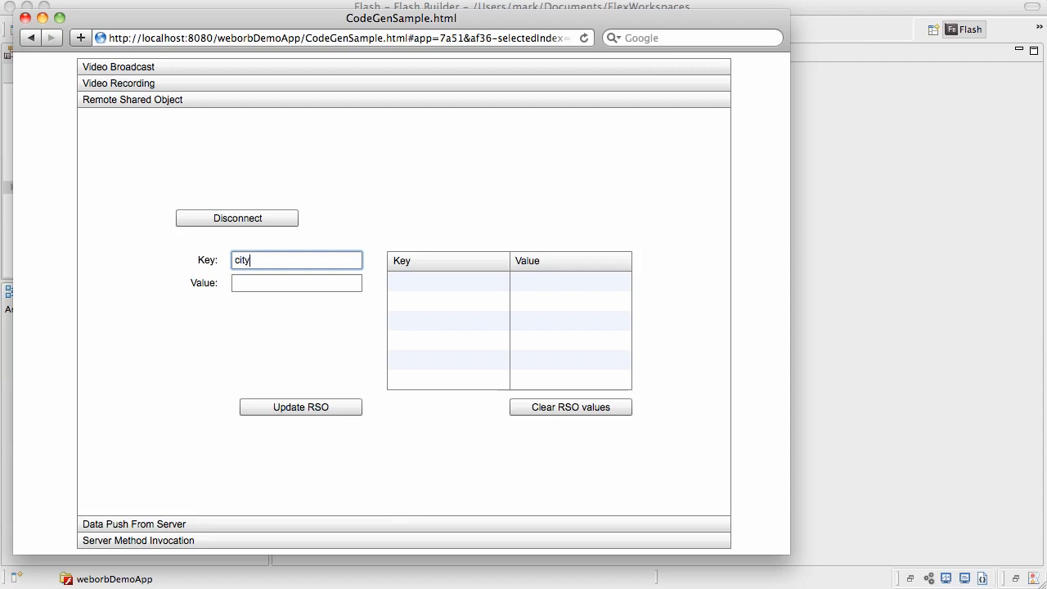
pyautogui.write('dalla')
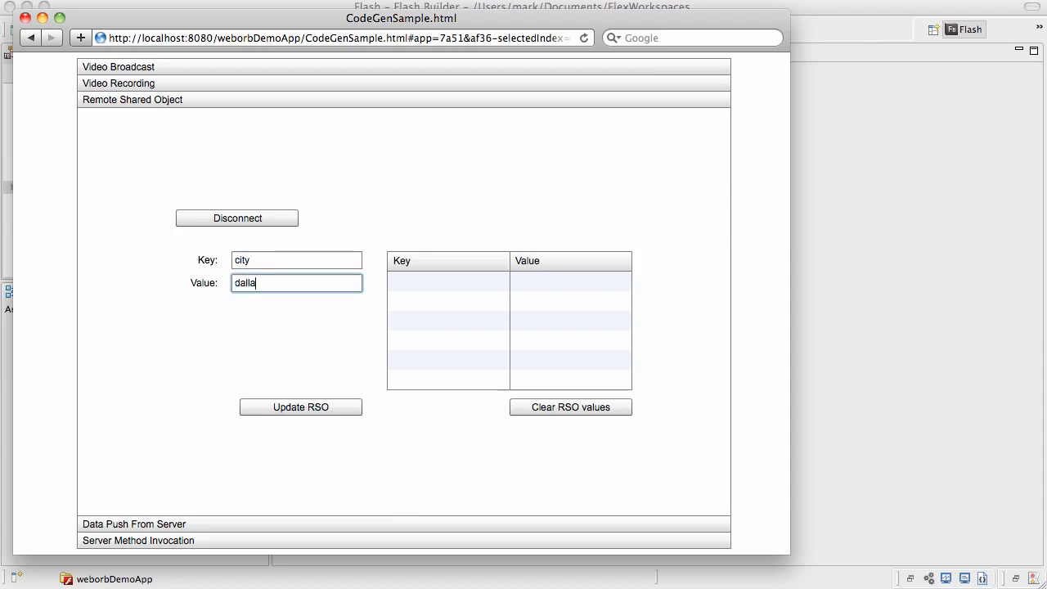
pyautogui.click(301, 405)
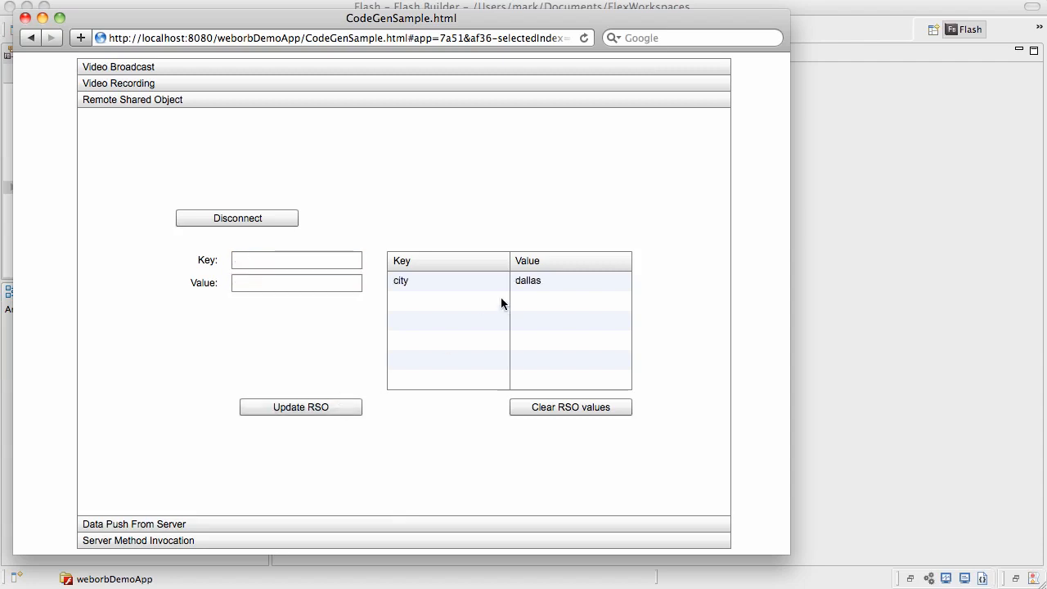
pyautogui.moveTo(461, 296)
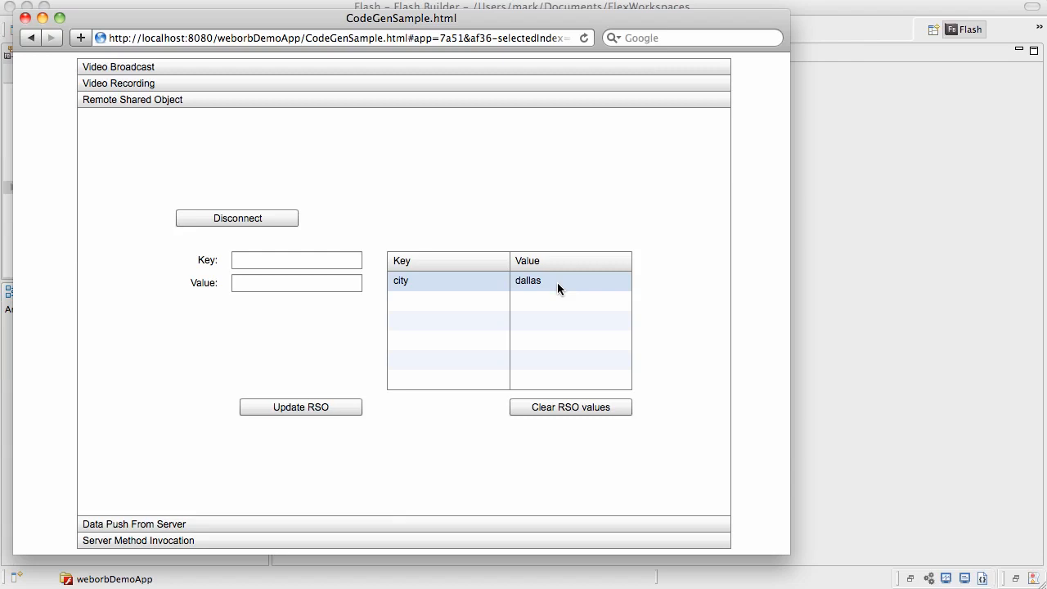
pyautogui.moveTo(401, 76)
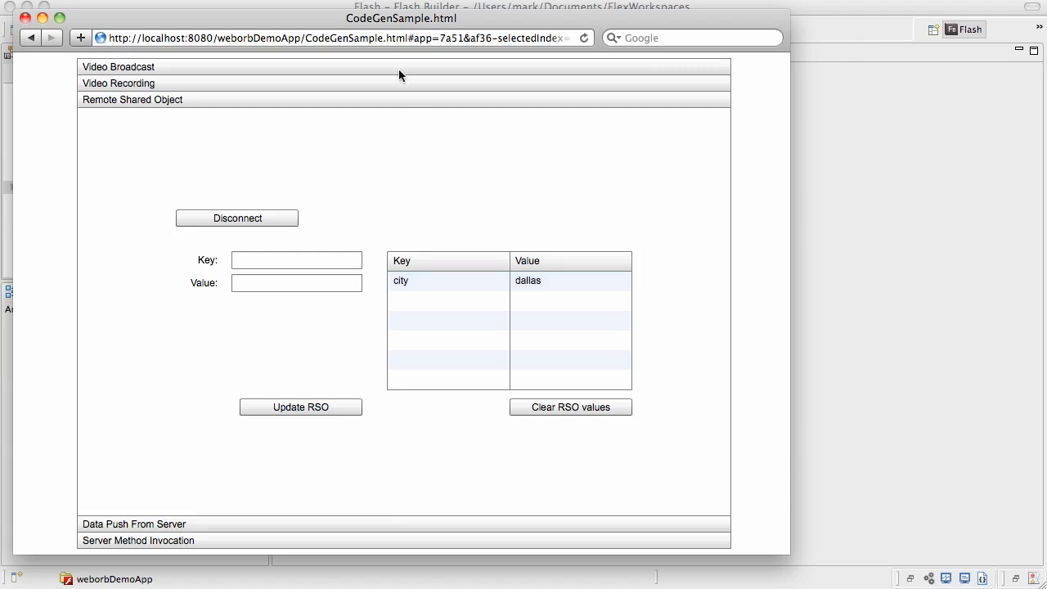
pyautogui.moveTo(448, 208)
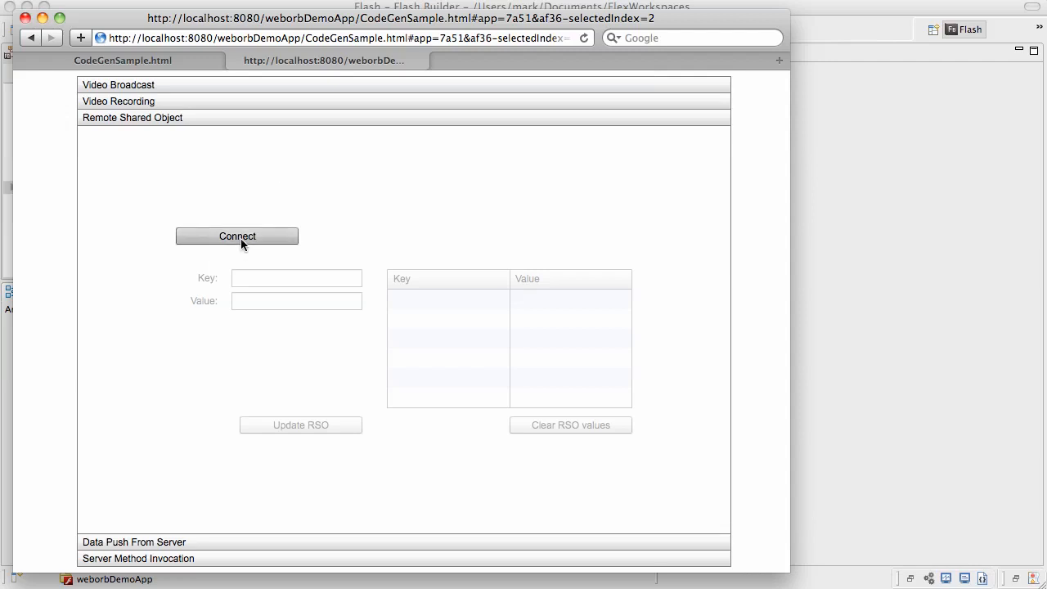
# Connect the second page copy and add country → USA to the shared object
pyautogui.click(236, 236)
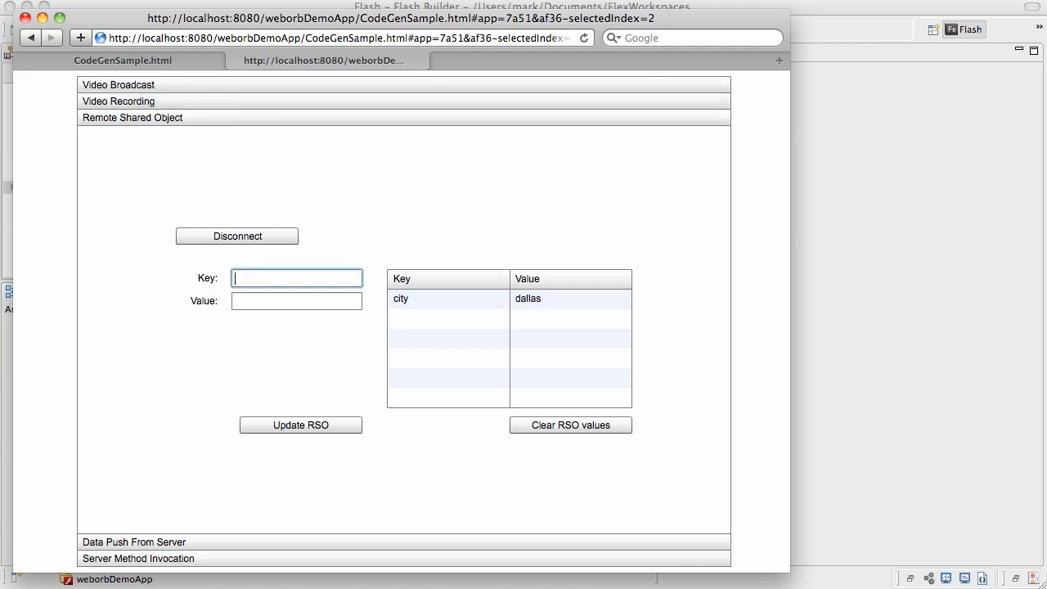
pyautogui.write('country')
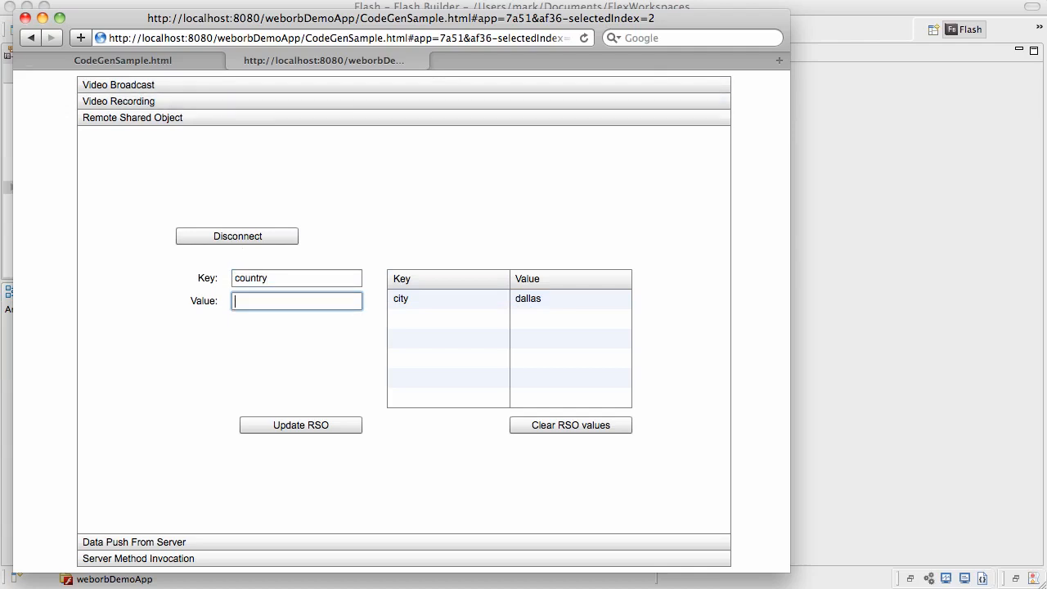
pyautogui.click(301, 425)
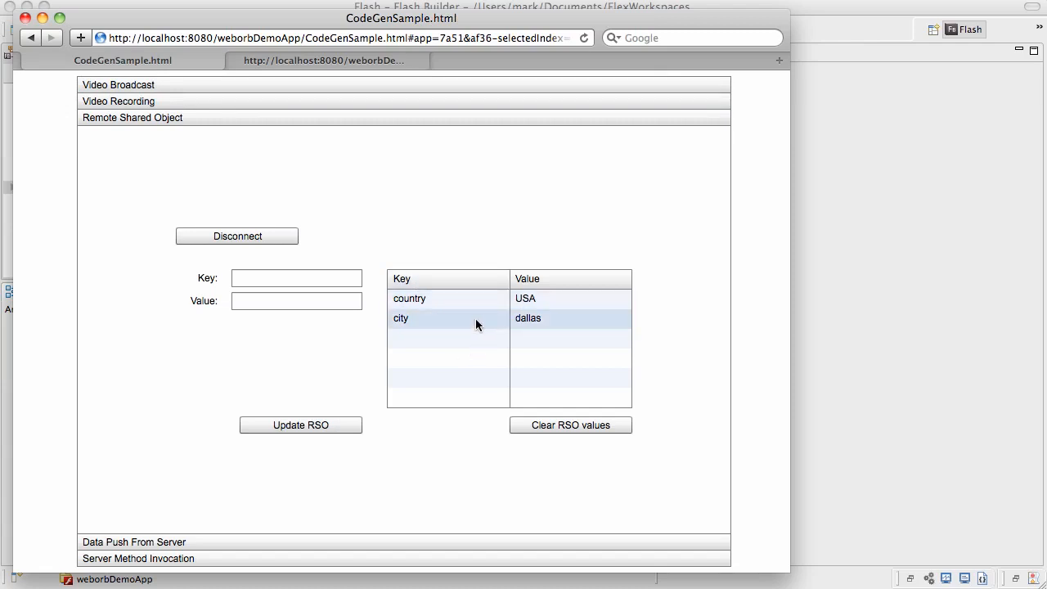
pyautogui.moveTo(295, 111)
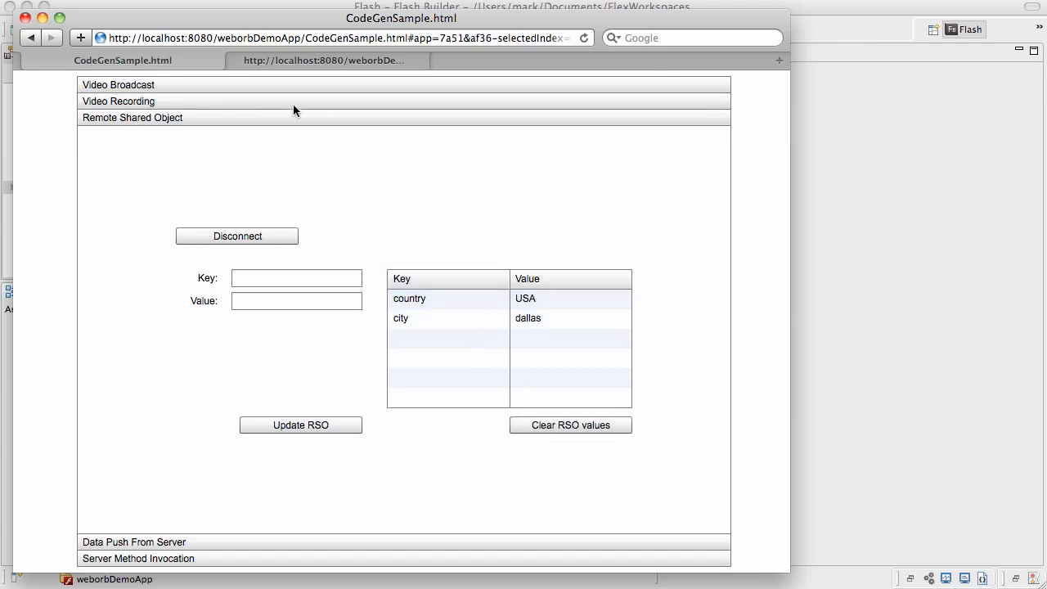
pyautogui.click(569, 425)
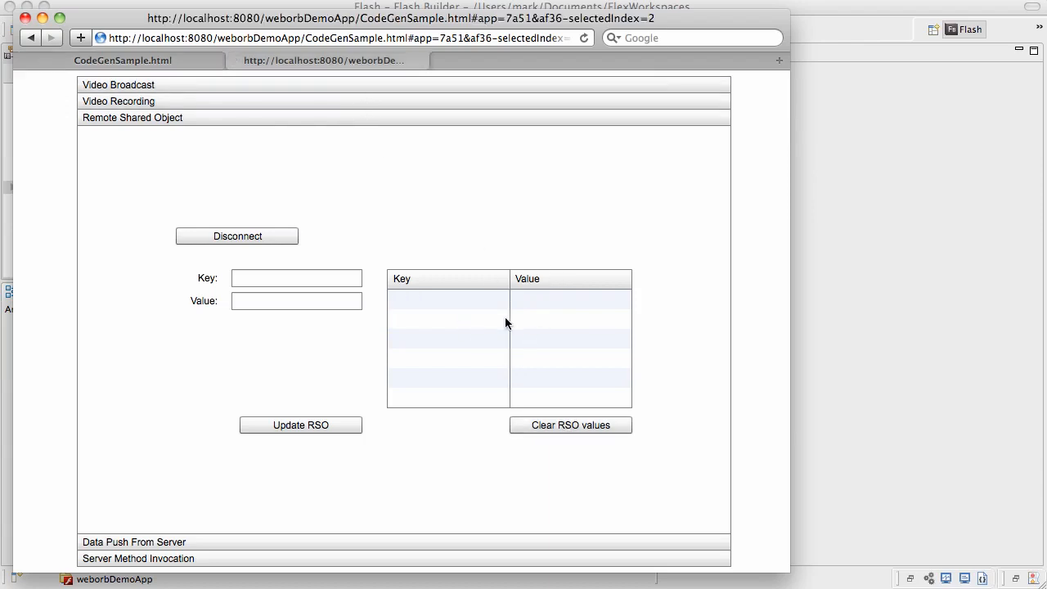
pyautogui.moveTo(506, 323)
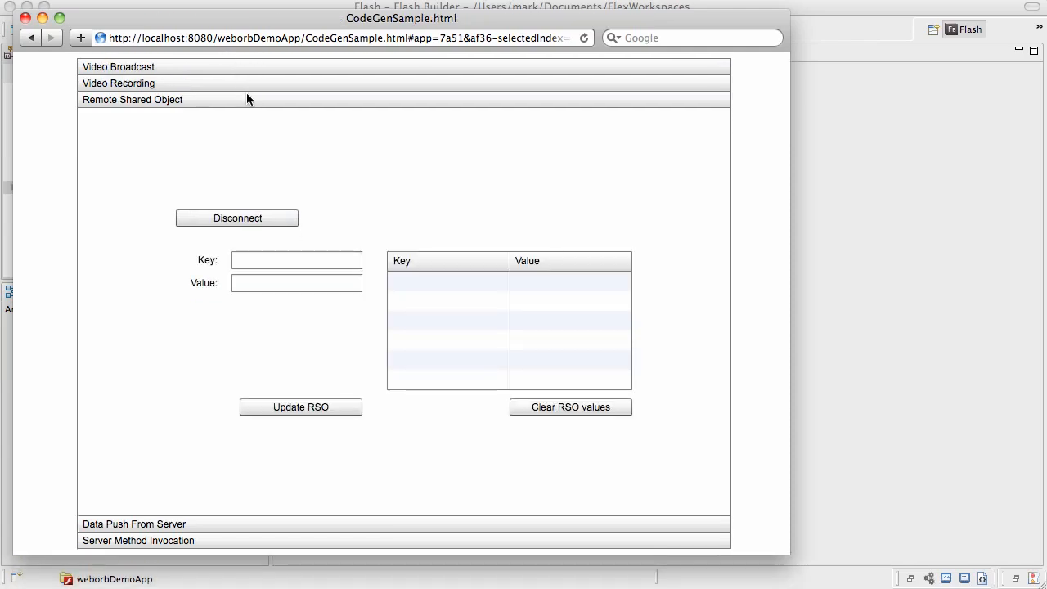
pyautogui.moveTo(242, 523)
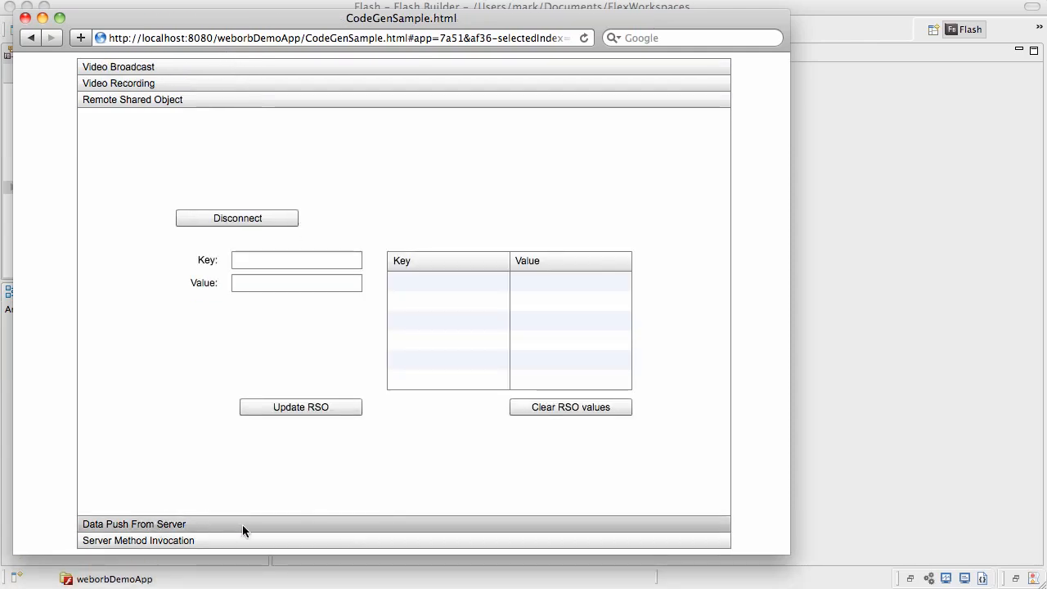
pyautogui.moveTo(231, 527)
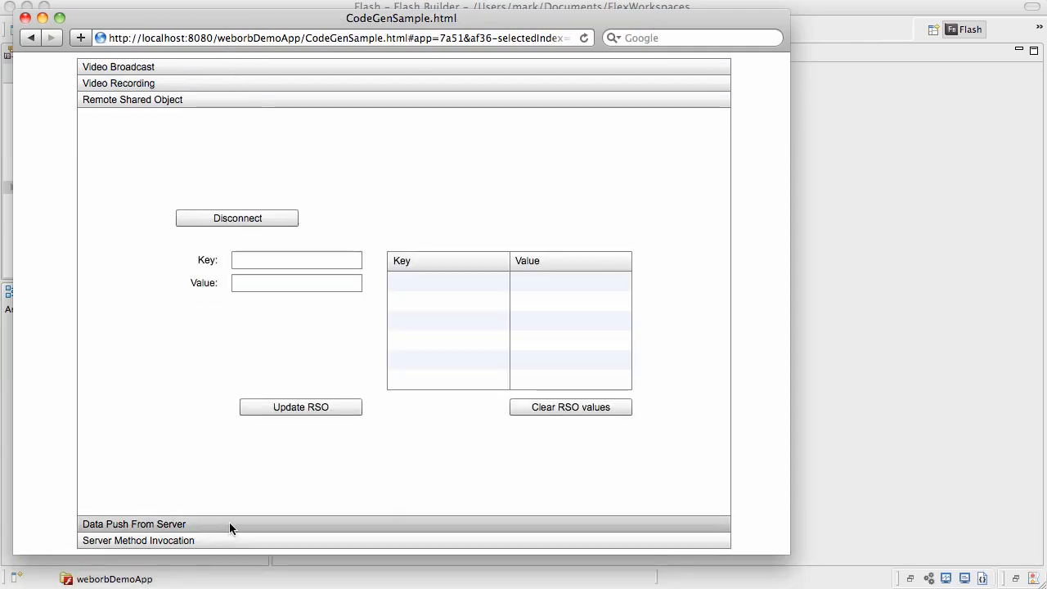
# Expand the Data Push From Server accordion to show its setup instructions
pyautogui.click(134, 524)
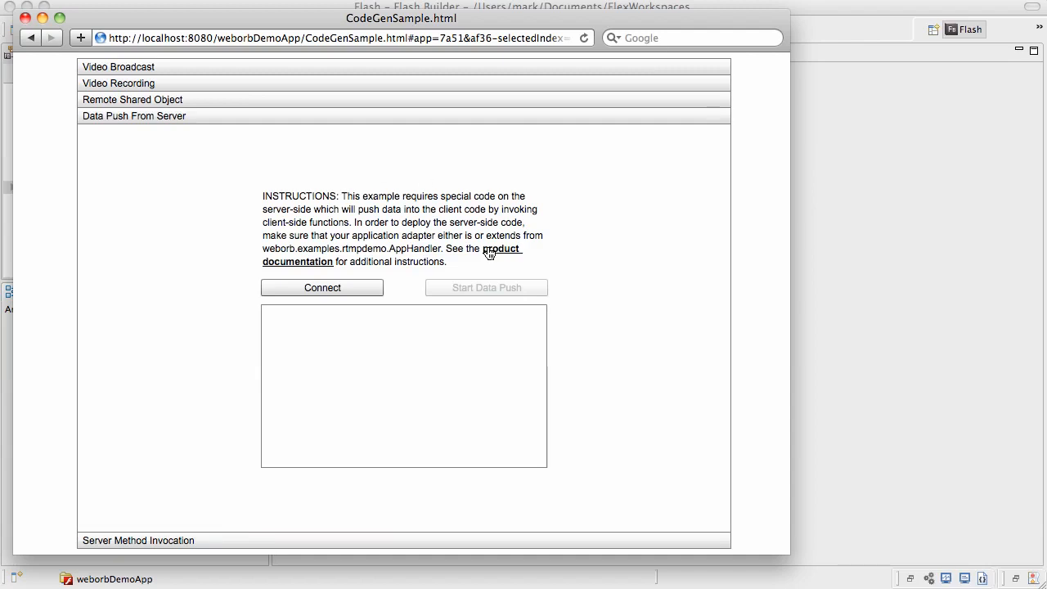
pyautogui.moveTo(515, 252)
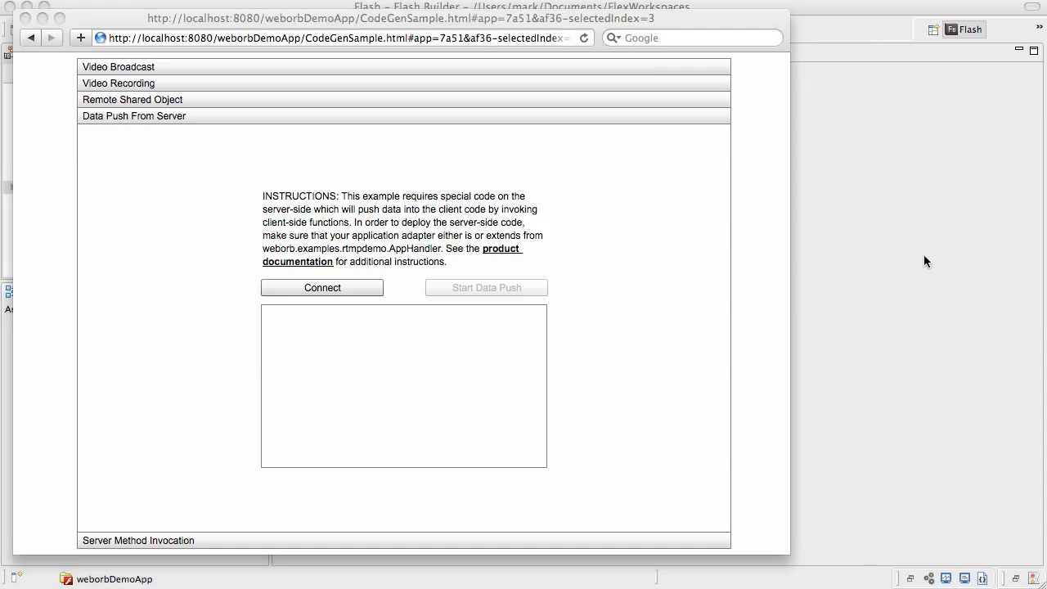
pyautogui.moveTo(705, 226)
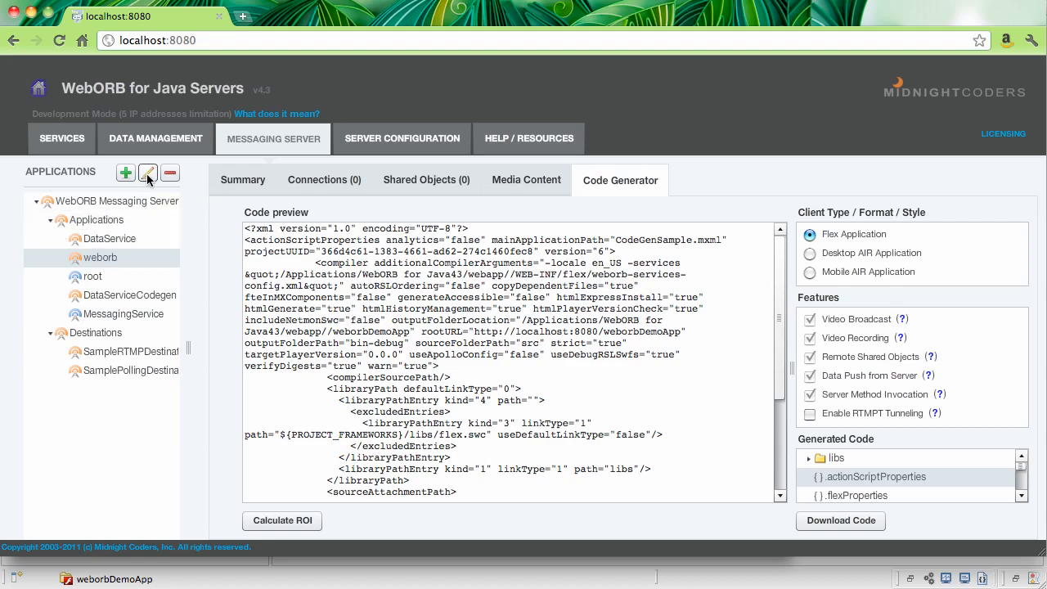
# Assign weborb.examples.rtmpdemo.AppHandler as the weborb application's handler and save
pyautogui.click(147, 173)
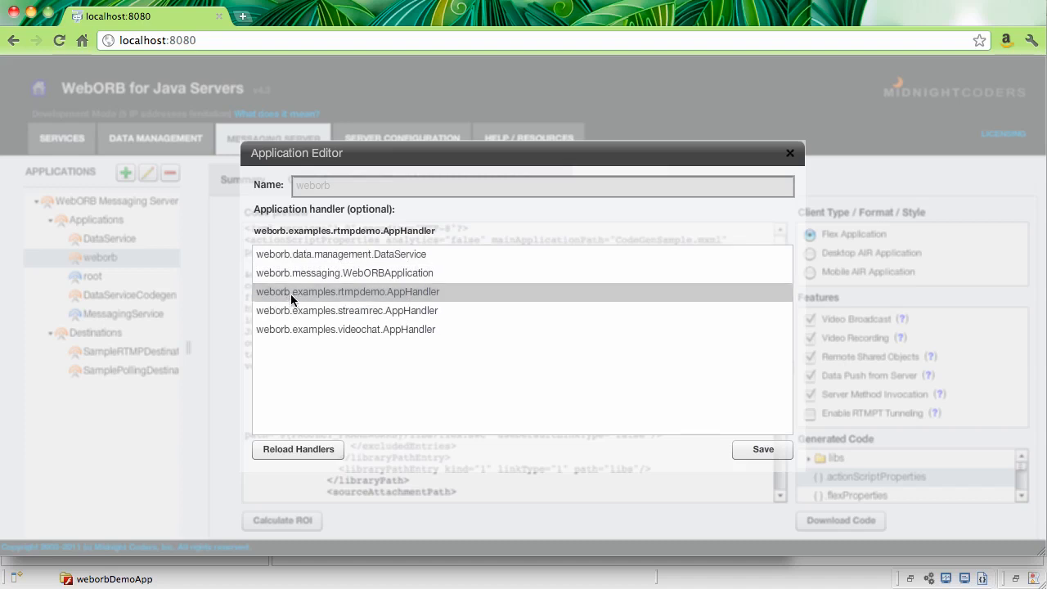
pyautogui.moveTo(392, 301)
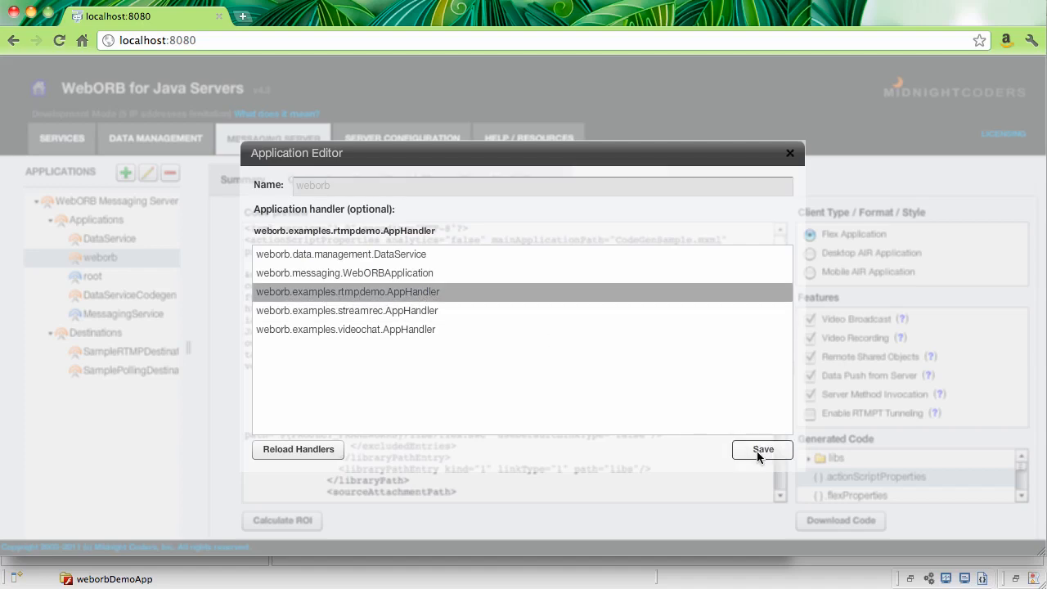
pyautogui.click(760, 448)
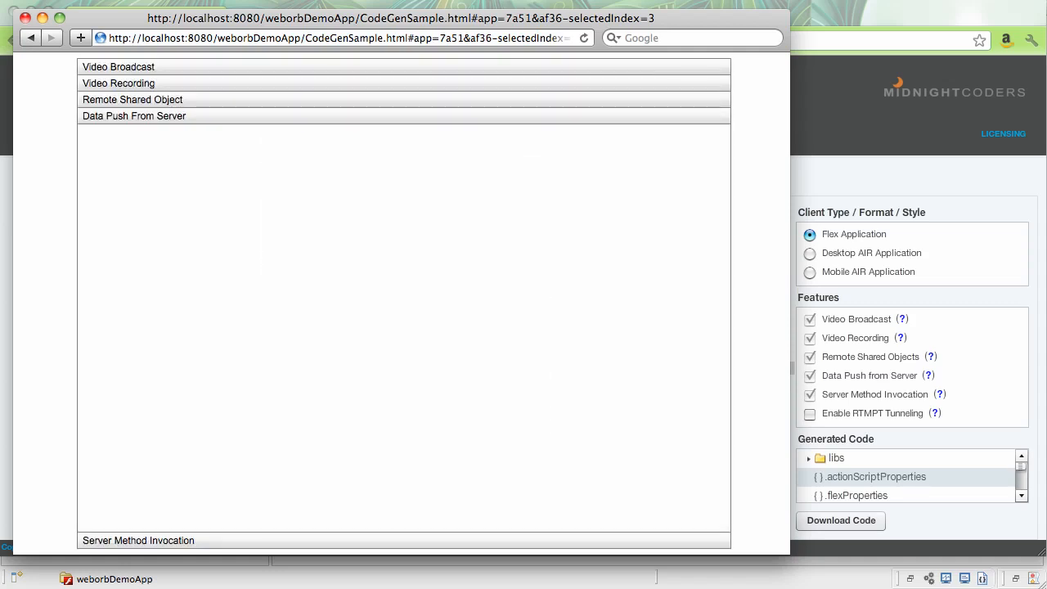
# Connect the Data Push example, receive server time messages, then stop the push
pyautogui.click(134, 115)
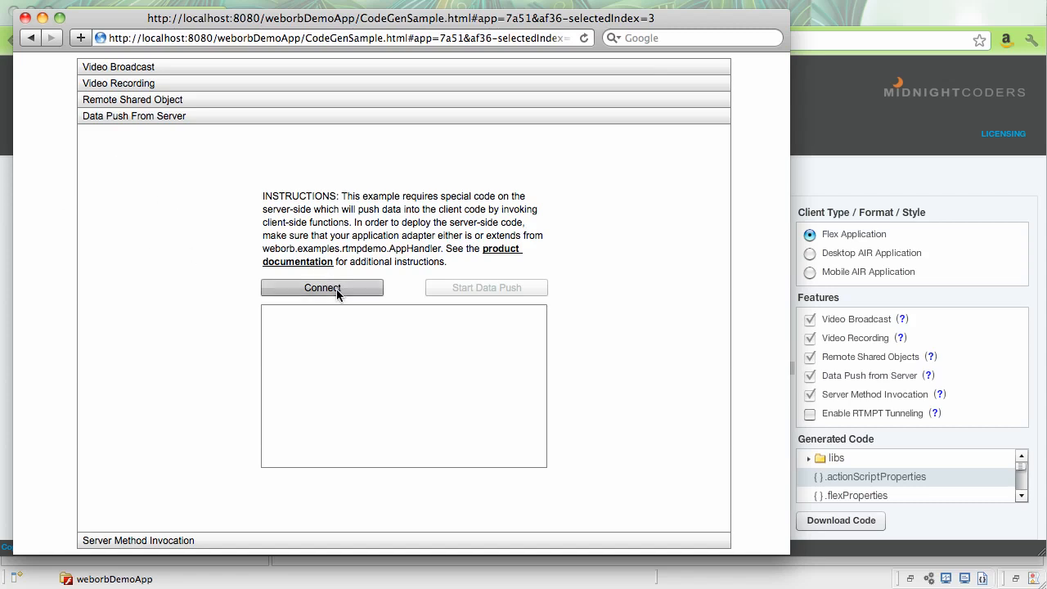
pyautogui.click(321, 288)
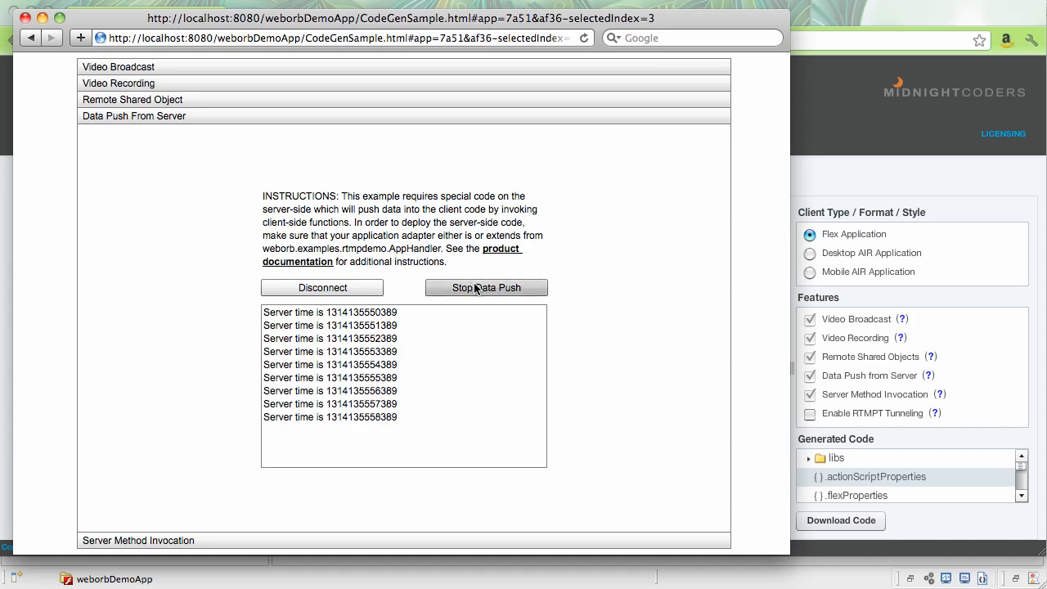
pyautogui.click(486, 288)
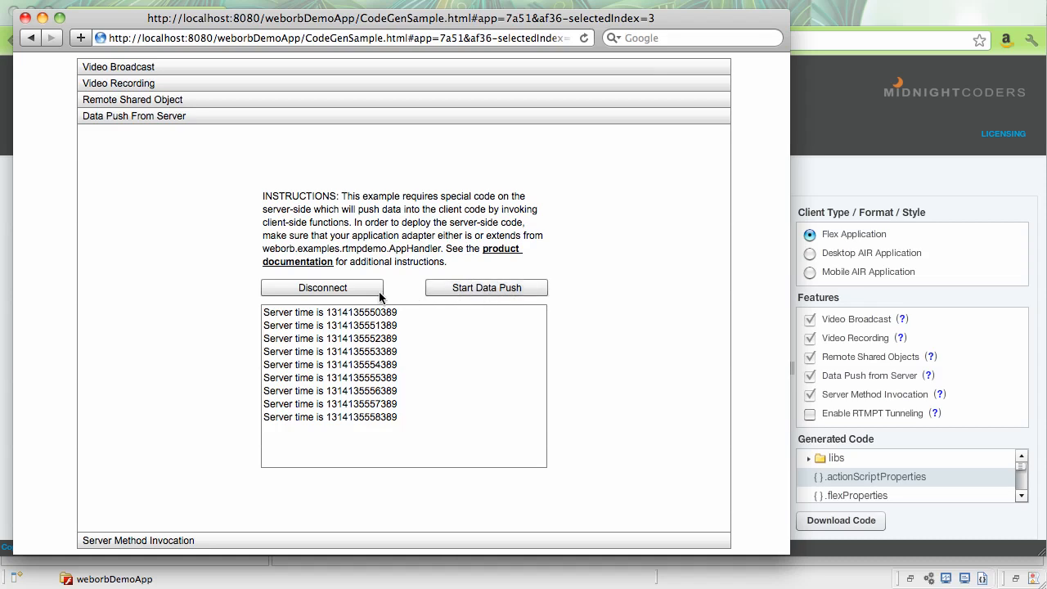
pyautogui.click(322, 288)
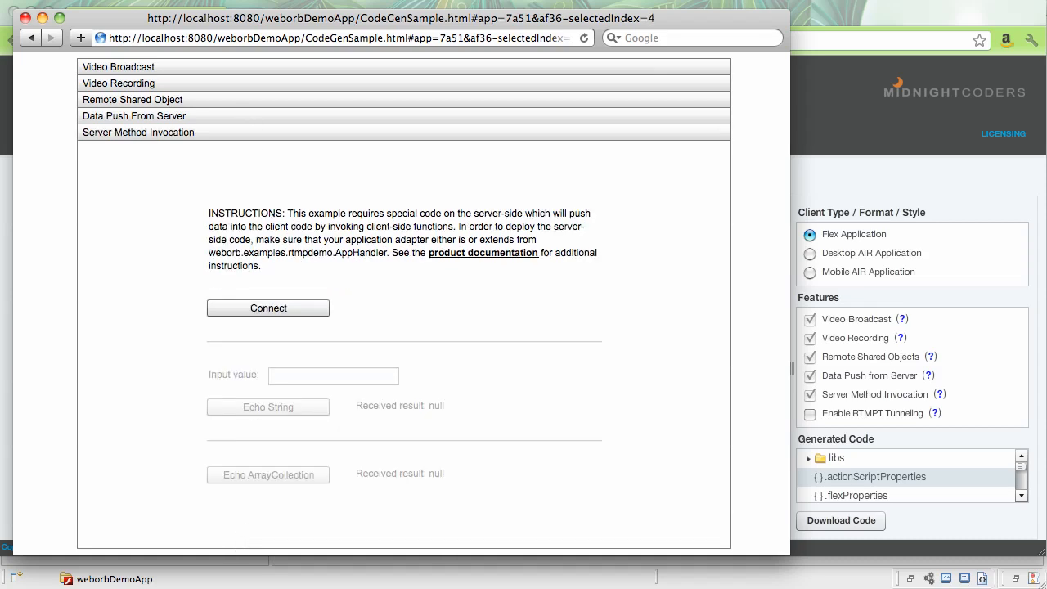
# Connect, echo 'hello' as a string, then echo the Dallas, Tokyo, San Diego collection
pyautogui.click(268, 307)
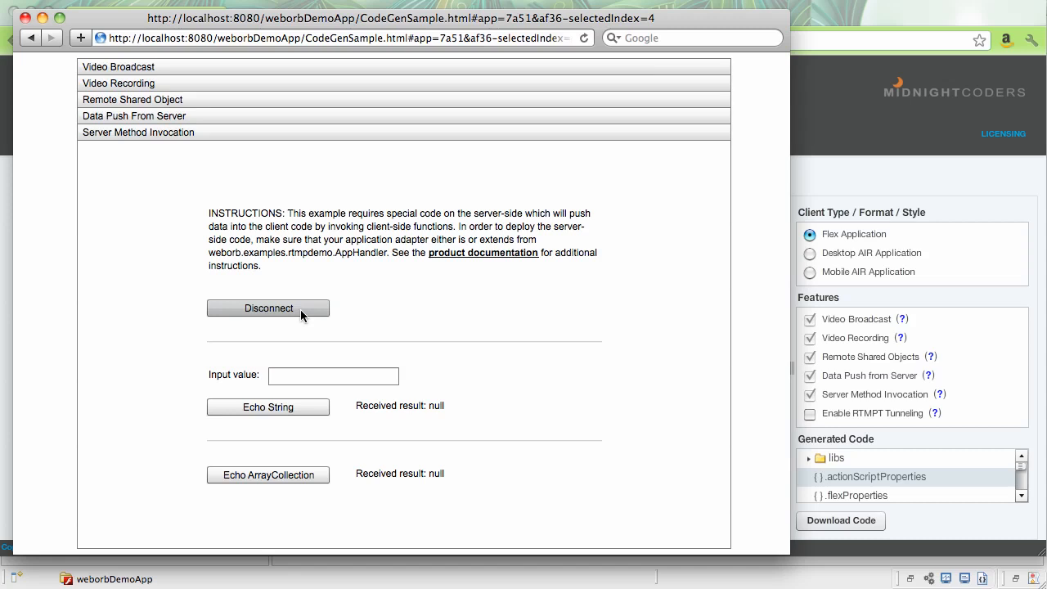
pyautogui.click(334, 374)
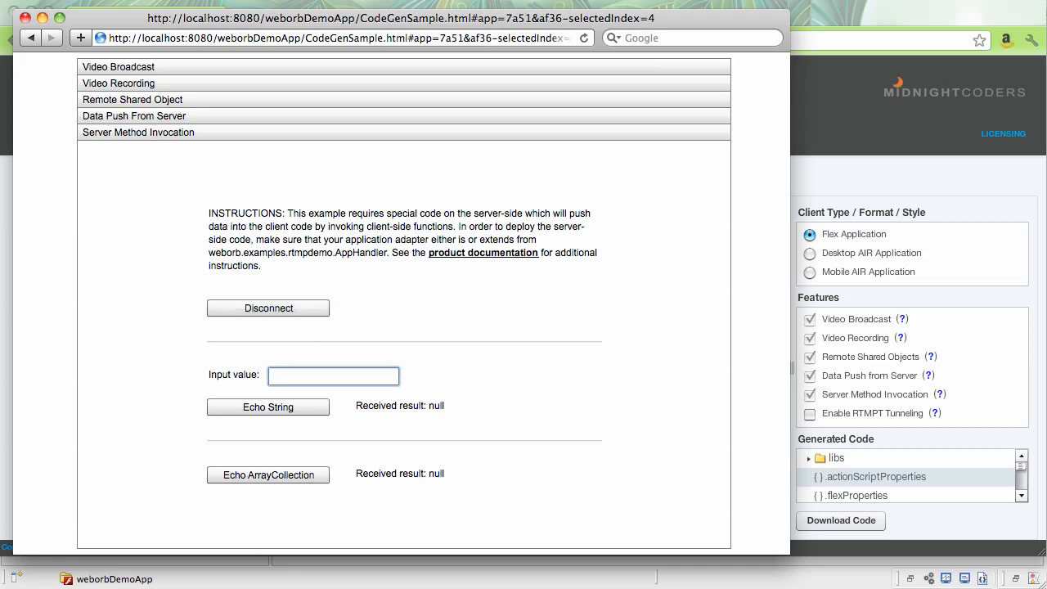
pyautogui.write('hello')
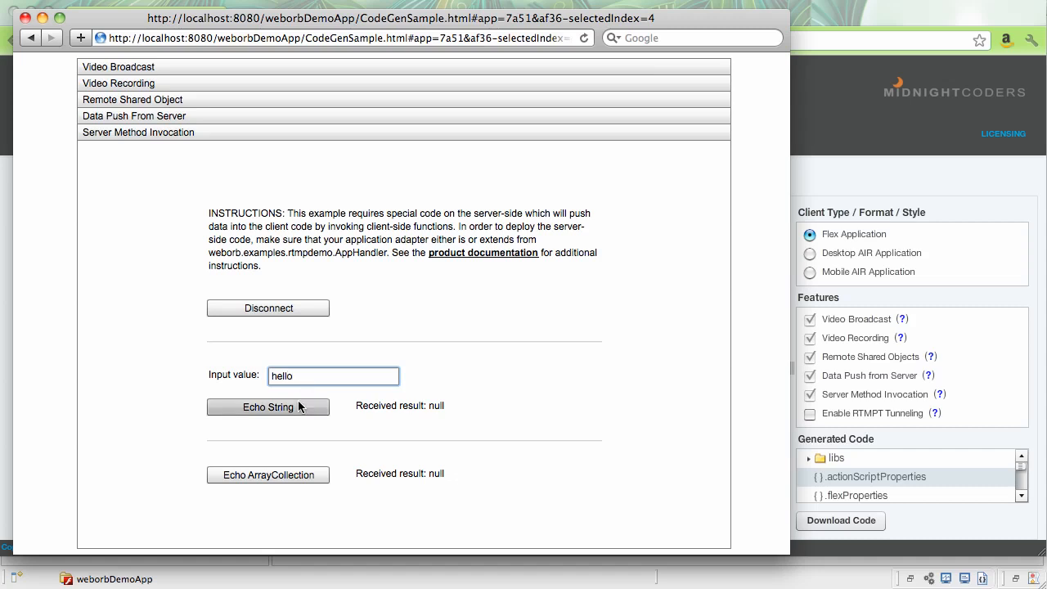
pyautogui.click(268, 406)
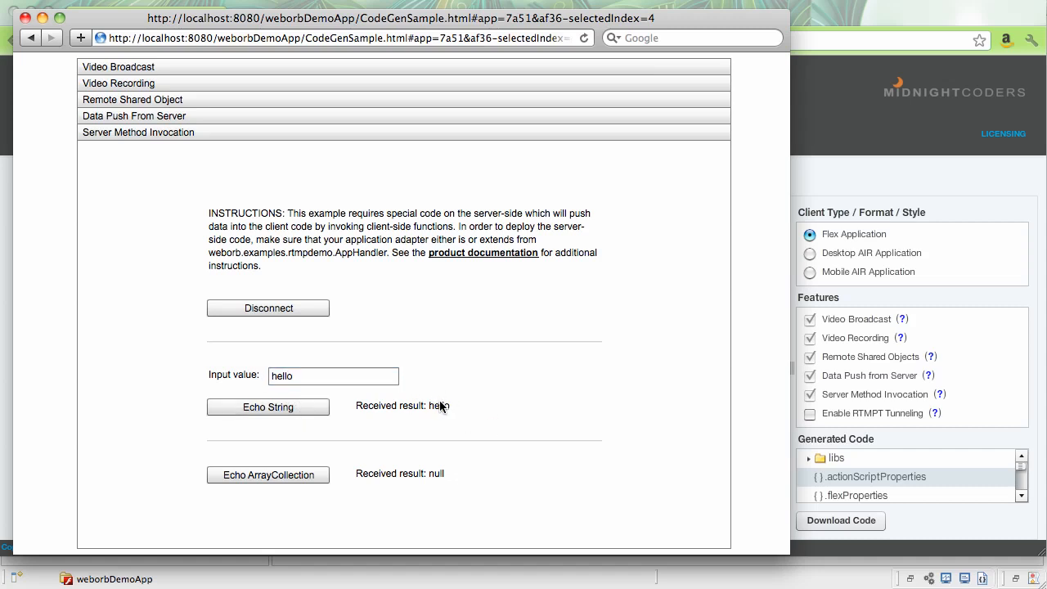
pyautogui.moveTo(333, 461)
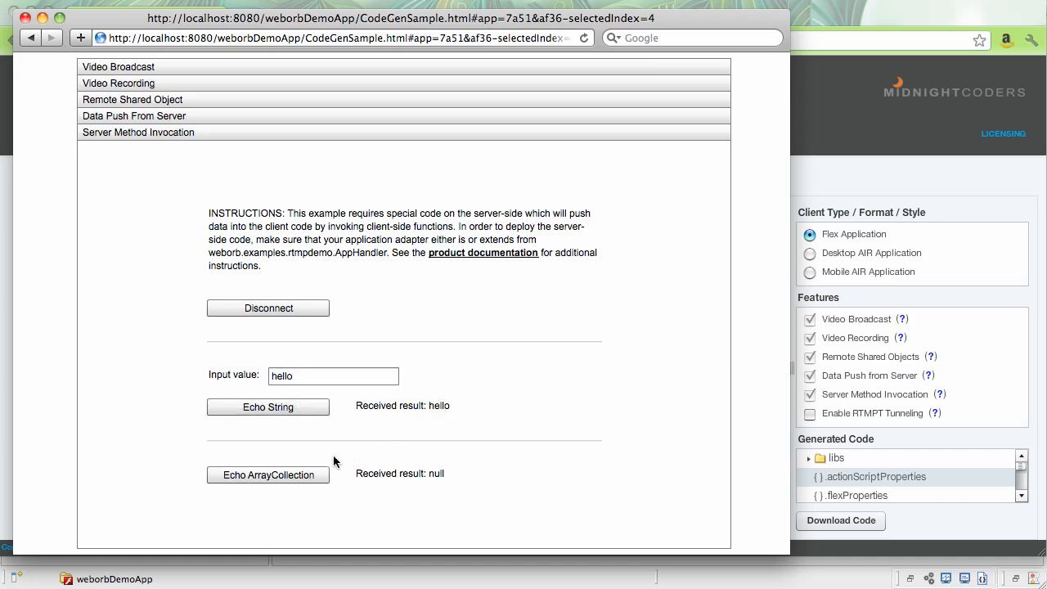
pyautogui.click(269, 475)
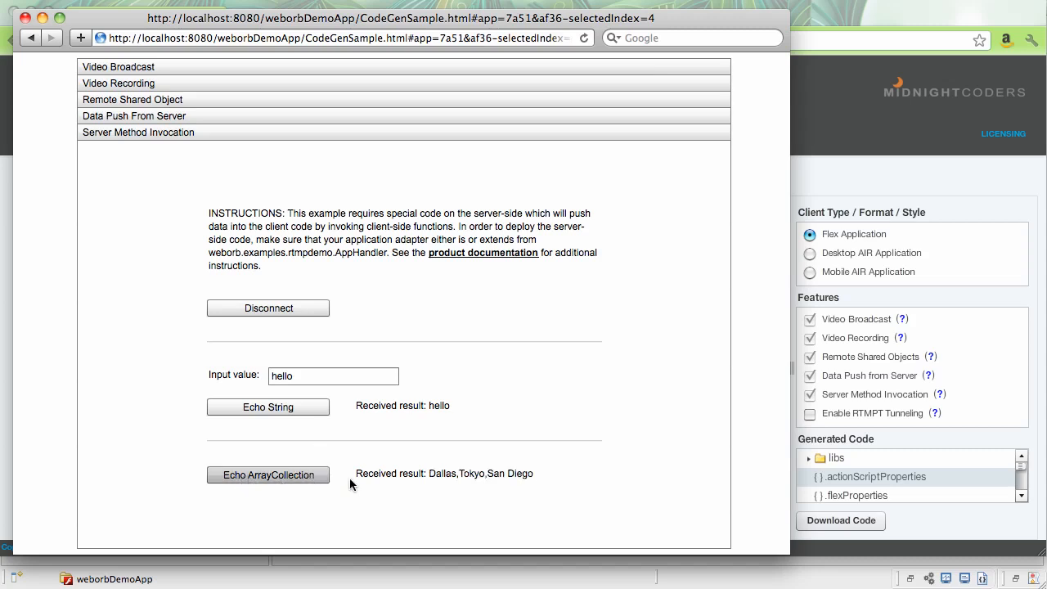
pyautogui.moveTo(514, 445)
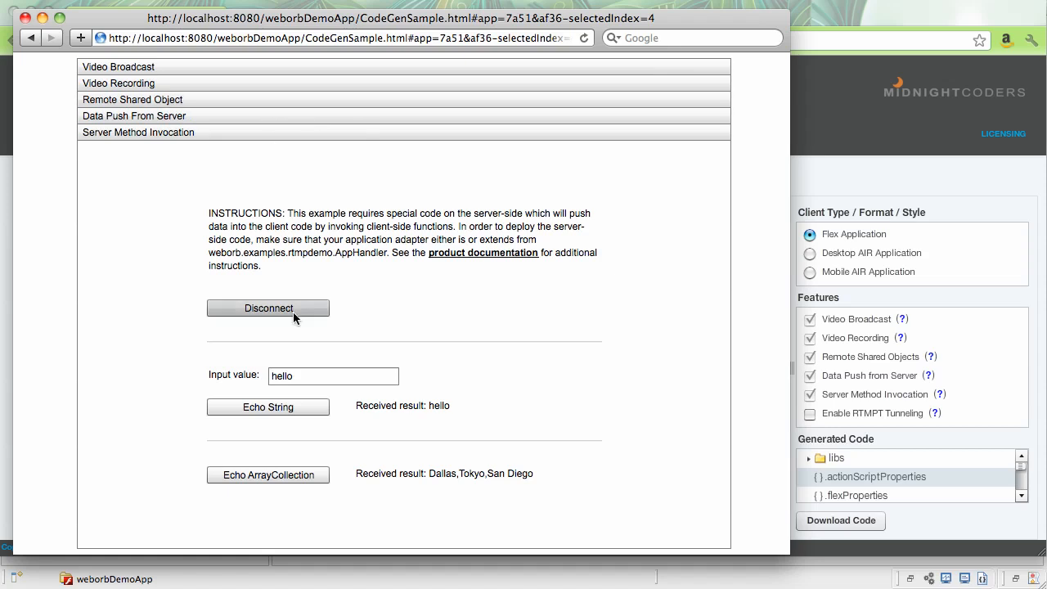
pyautogui.moveTo(301, 360)
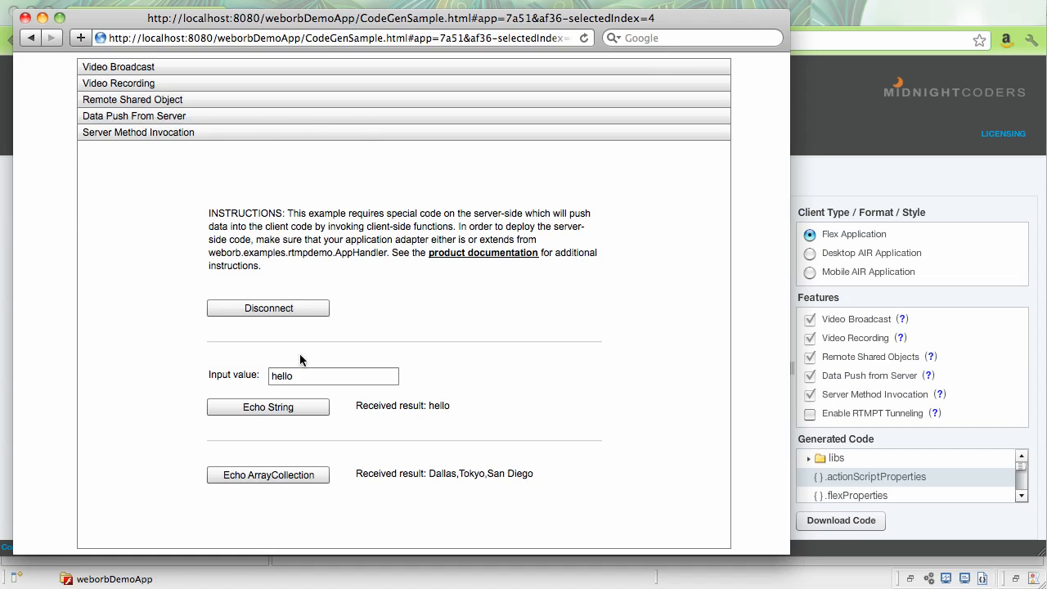